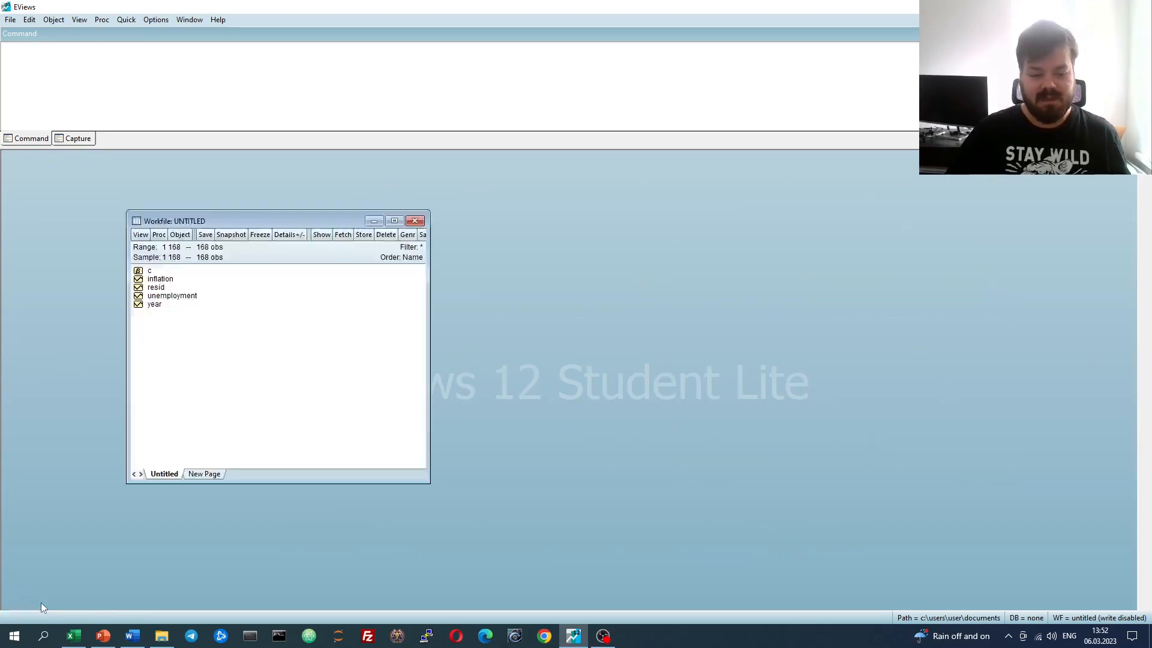
mouse_move(263, 382)
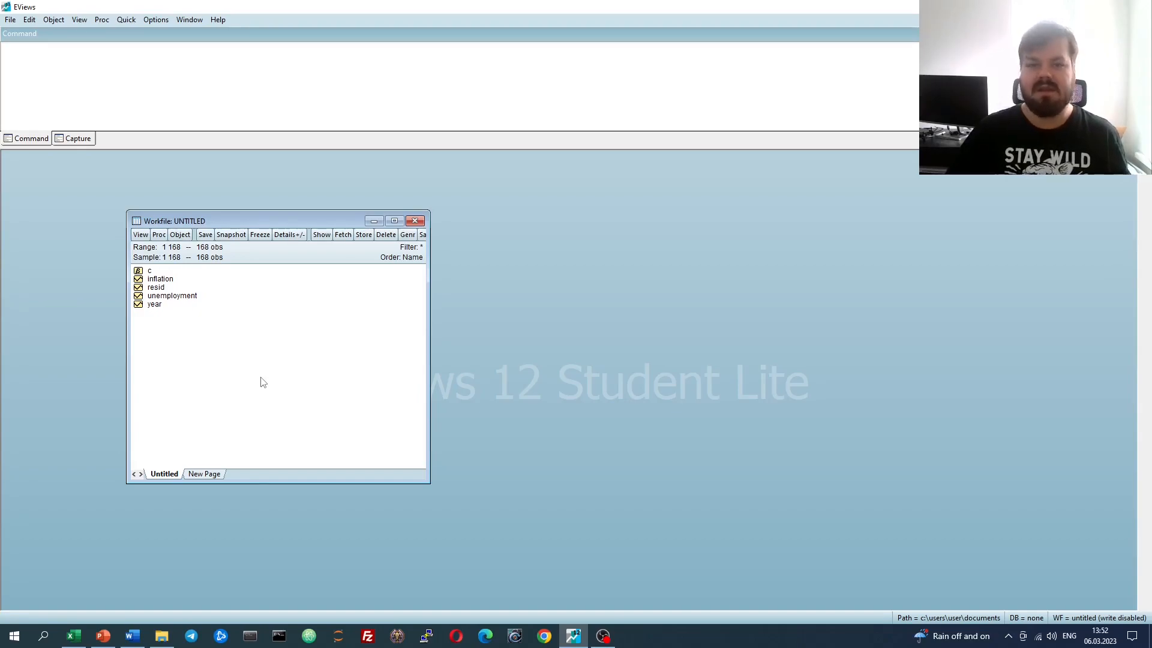
mouse_move(233, 368)
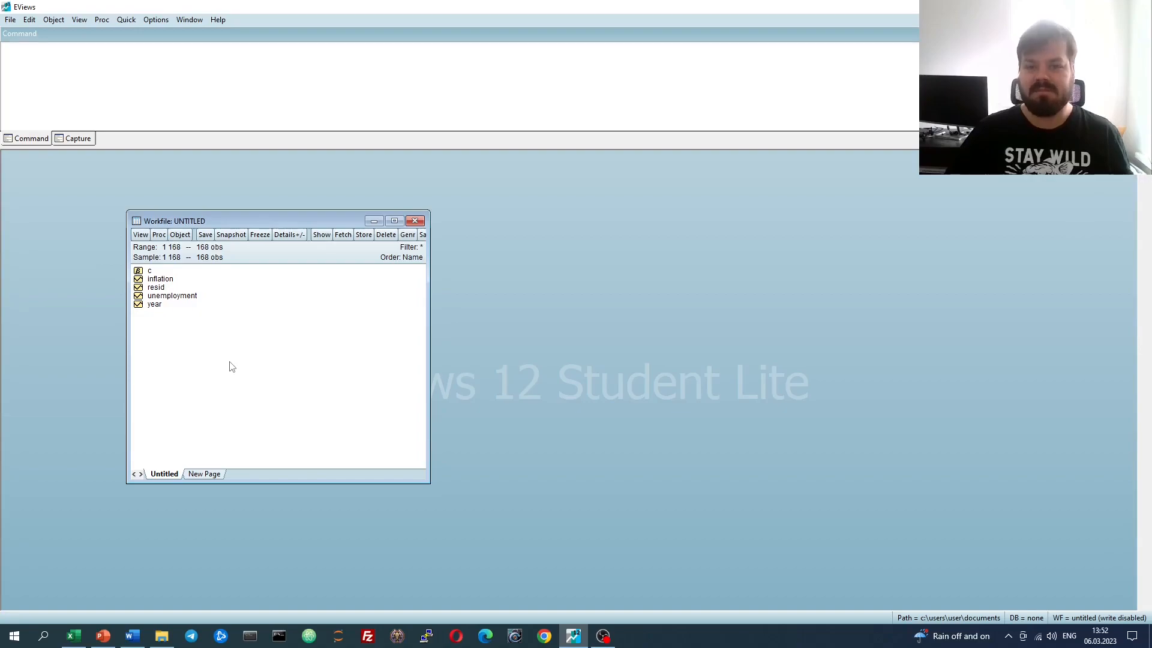
mouse_move(226, 361)
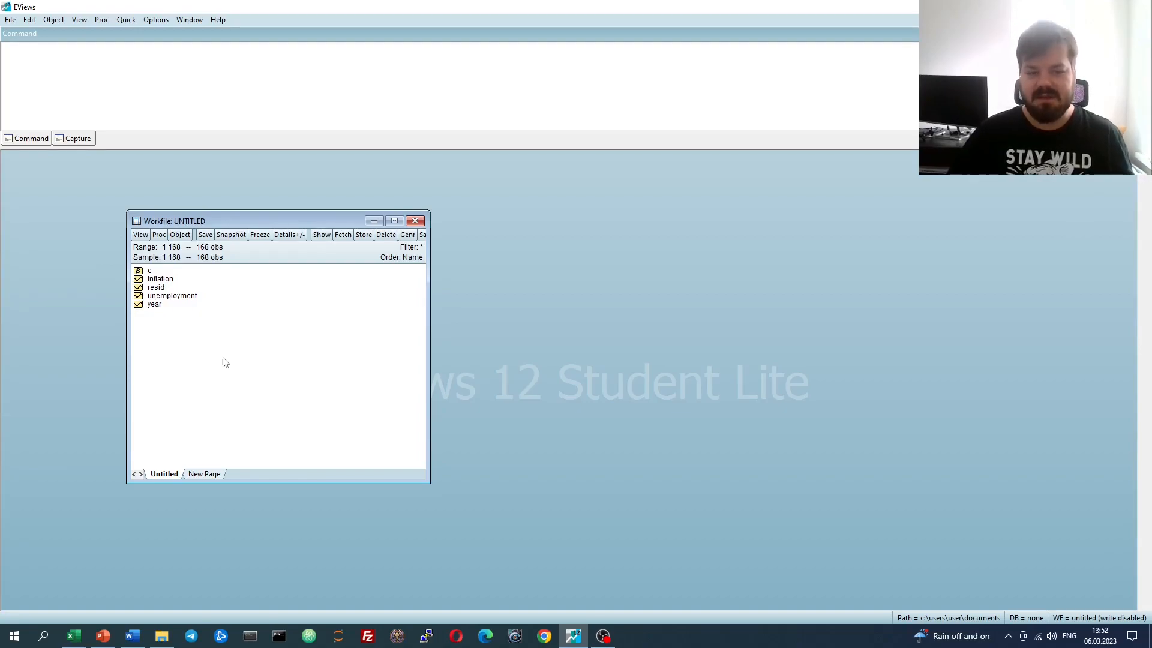
- Estimate a least-squares equation 'inflation c unemployment inflation(-1)' via Quick > Estimate Equation
left_click(125, 19)
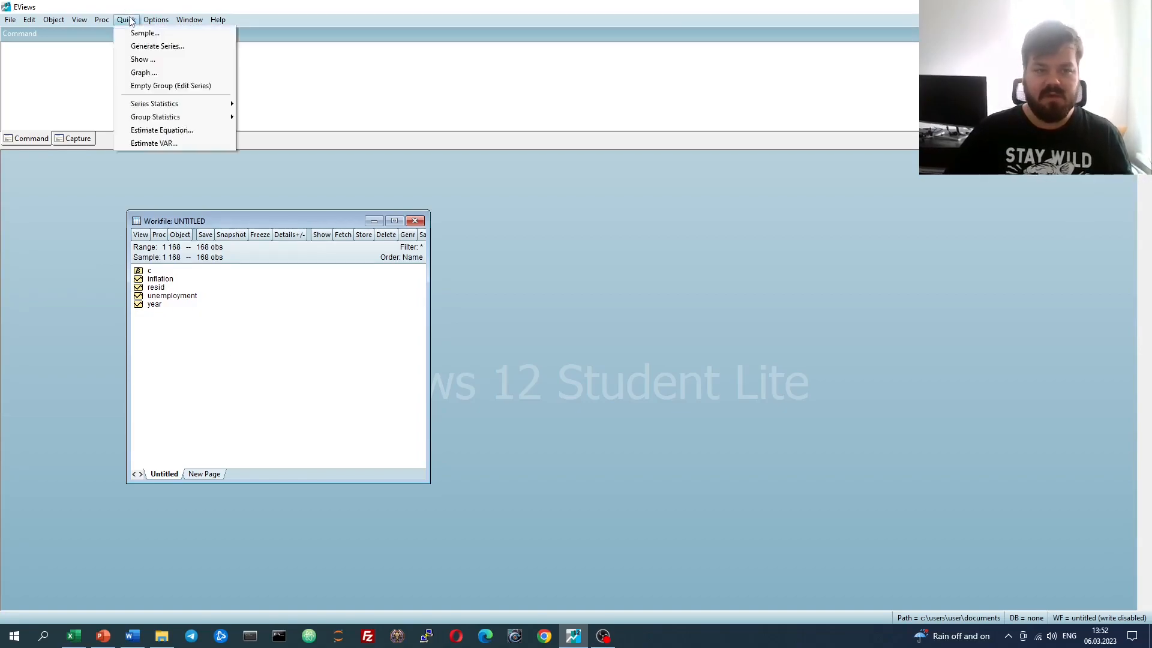
left_click(161, 129)
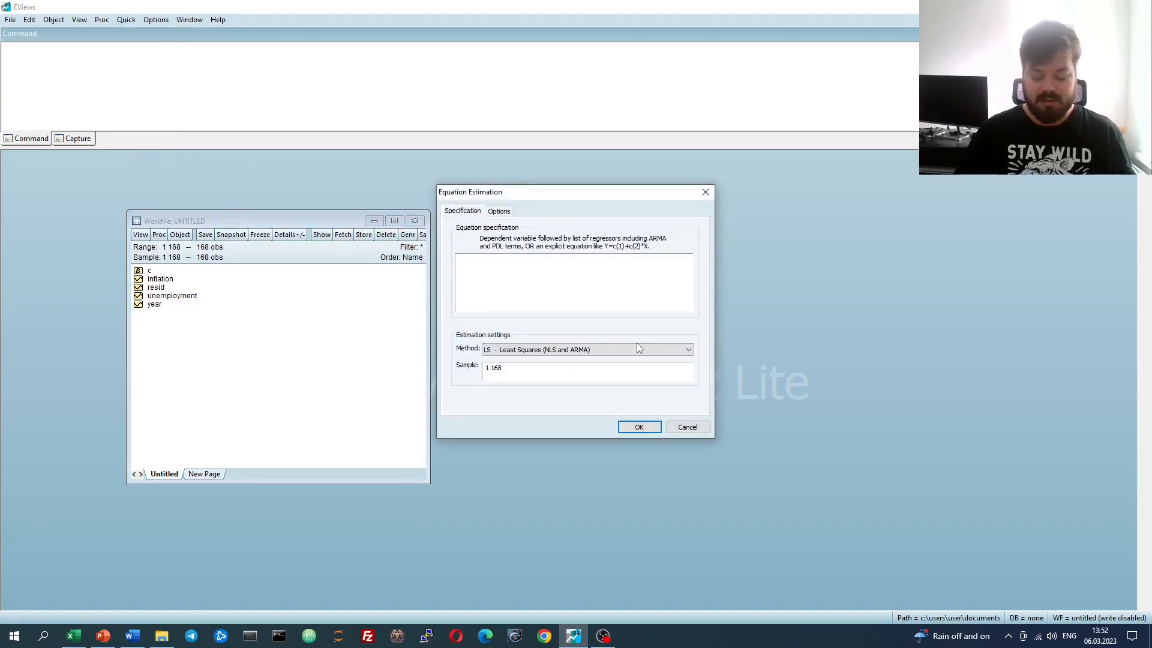
type("inflation")
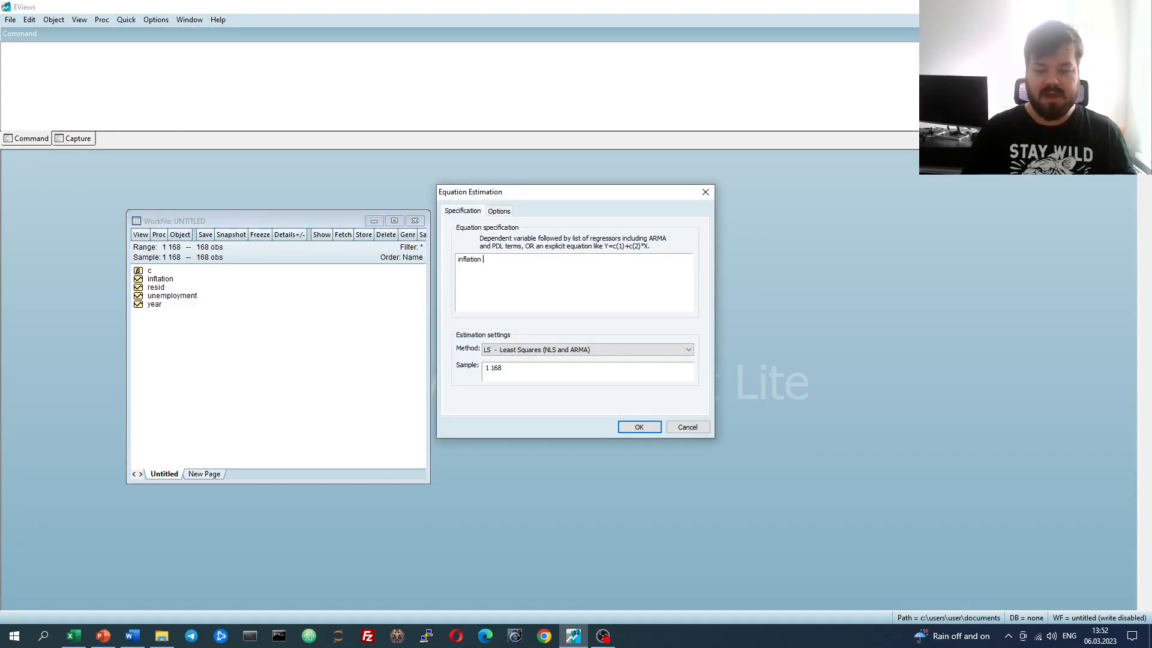
type("c unemployment inflation(-1")
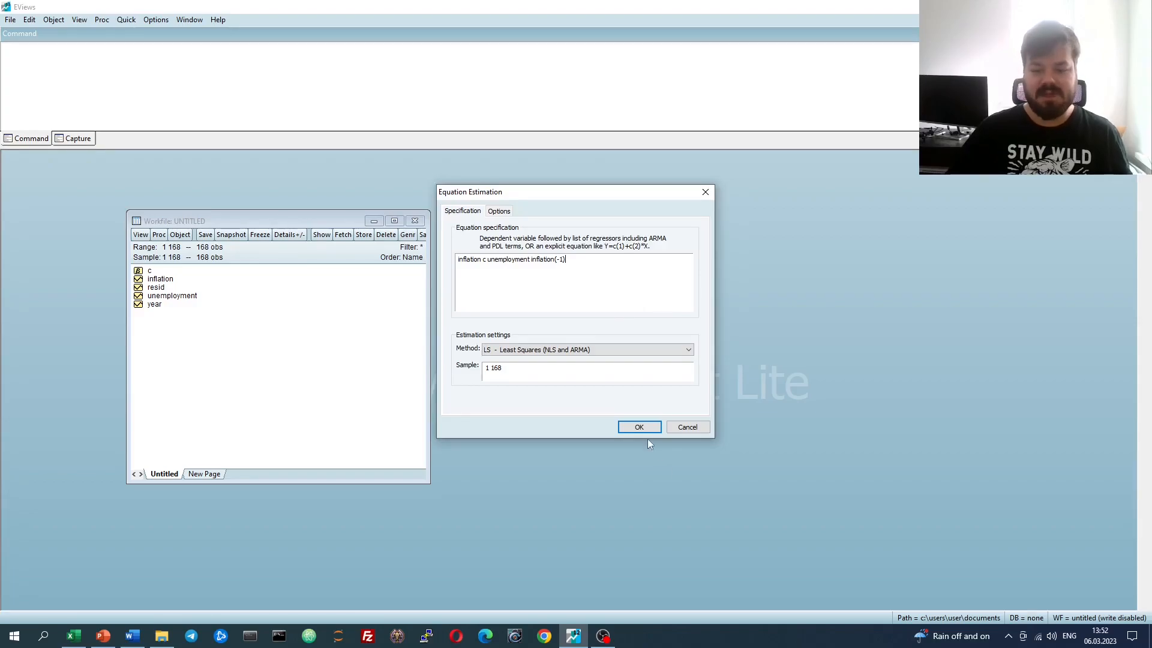
left_click(637, 427)
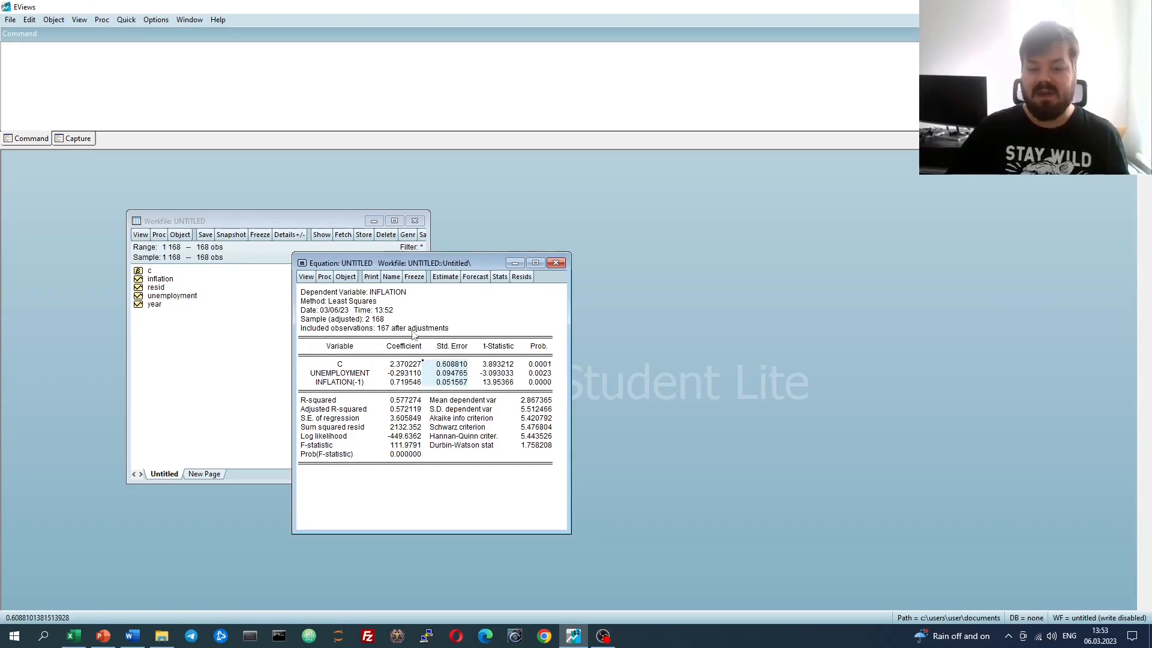
mouse_move(371, 355)
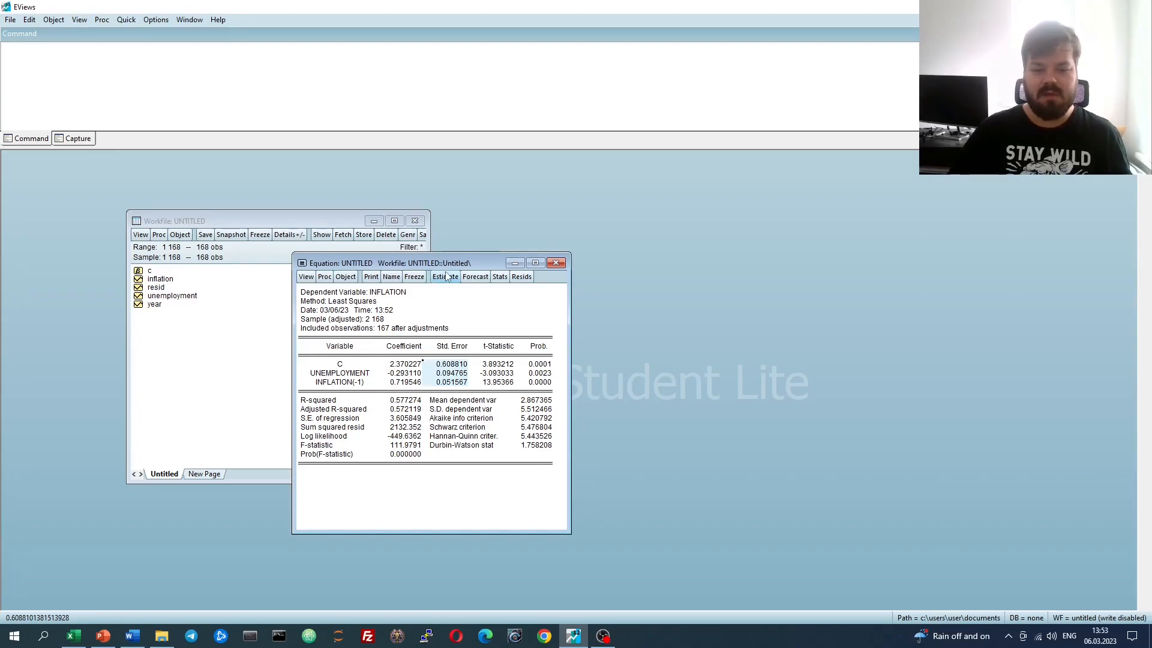
- Reopen estimation options and choose Huber-White coefficient covariance, keeping the d.f. adjustment
left_click(444, 276)
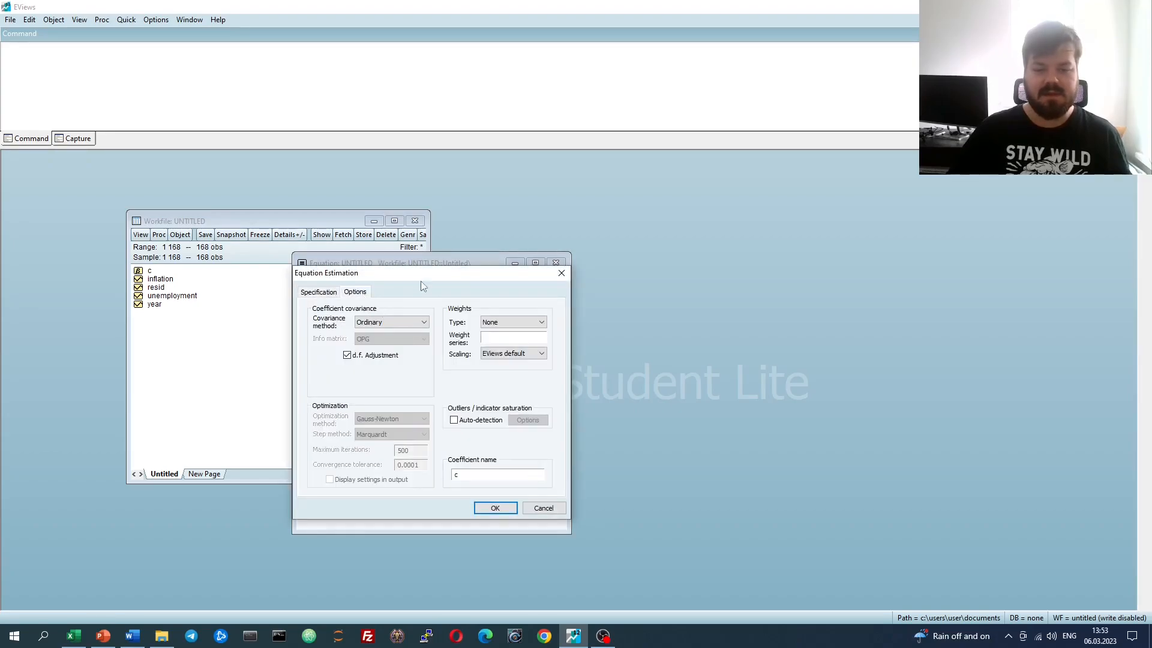
left_click(494, 508)
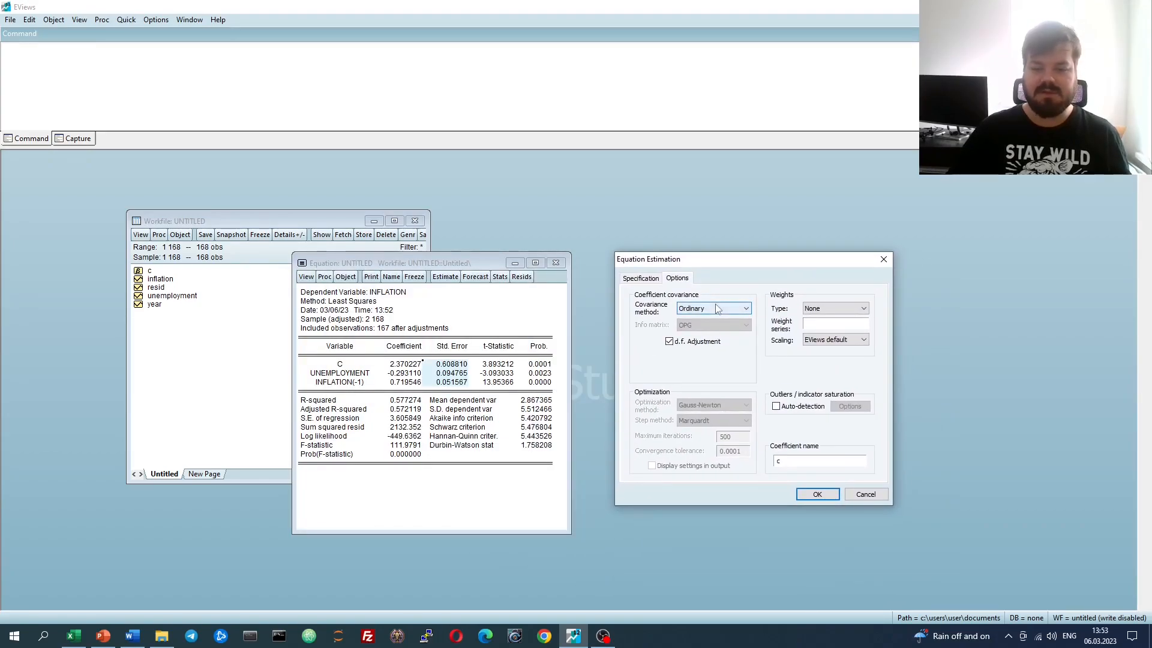
left_click(744, 309)
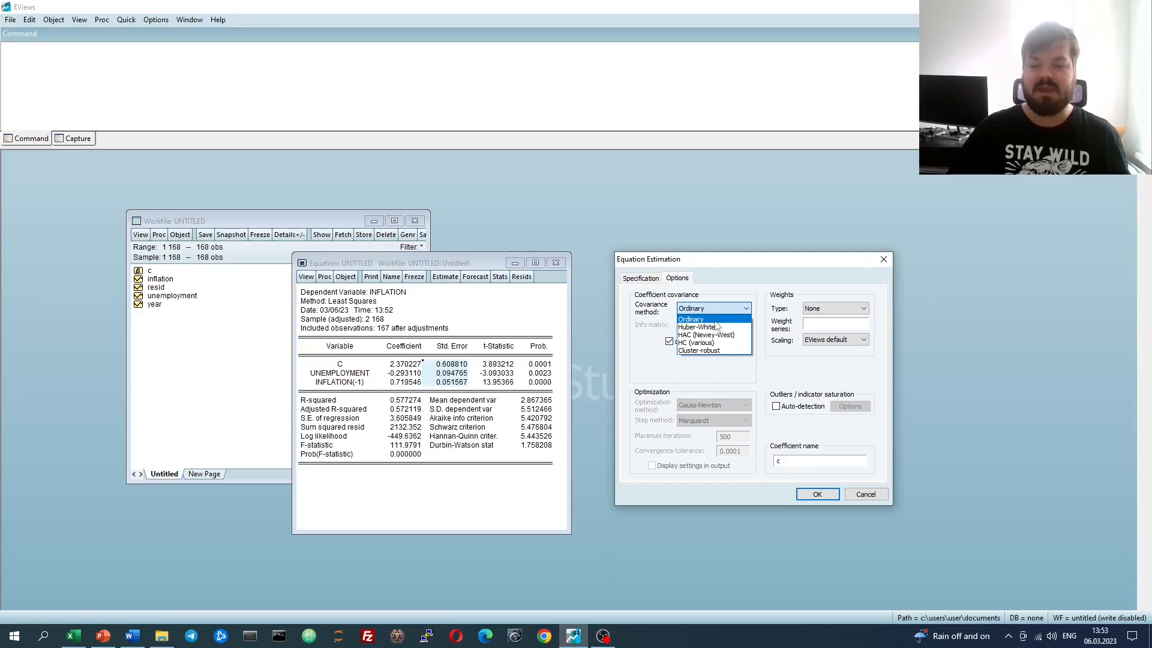
left_click(696, 326)
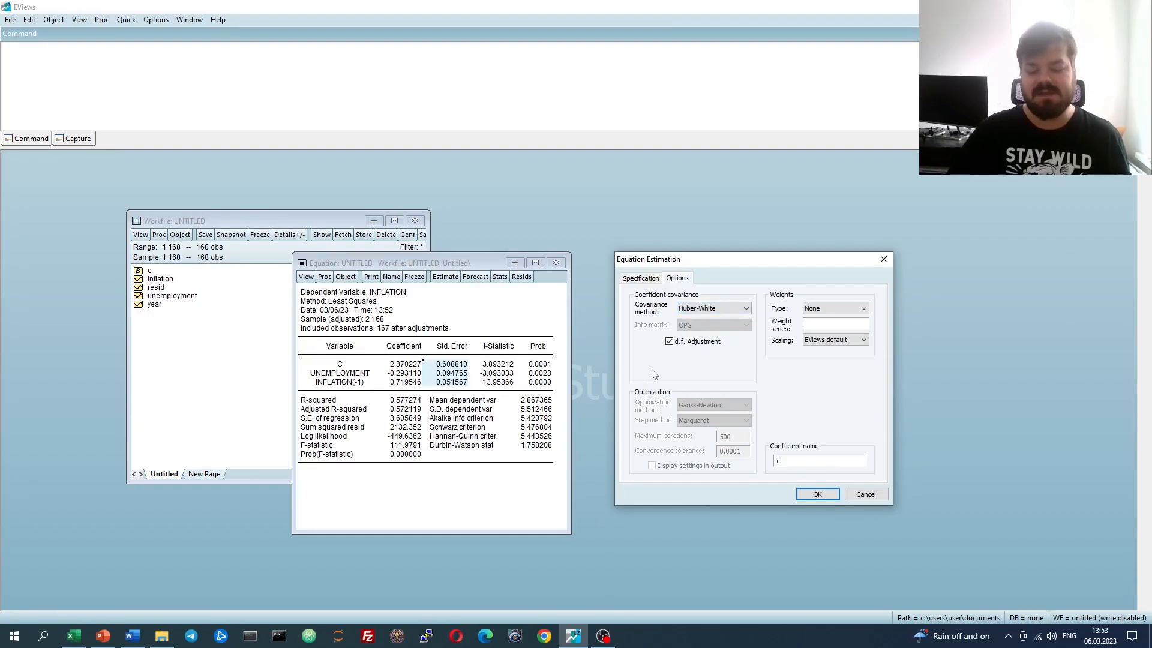
mouse_move(637, 372)
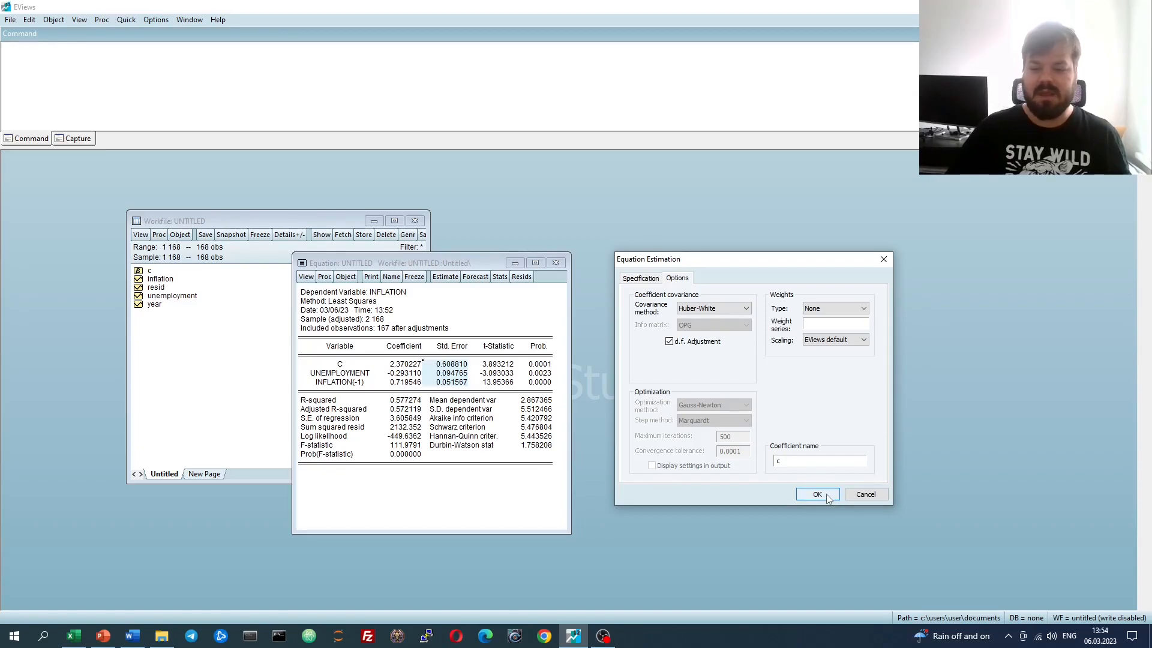
- Re-estimate with Huber-White (HC1) standard errors, inspect a value, and reopen the estimation settings
left_click(817, 493)
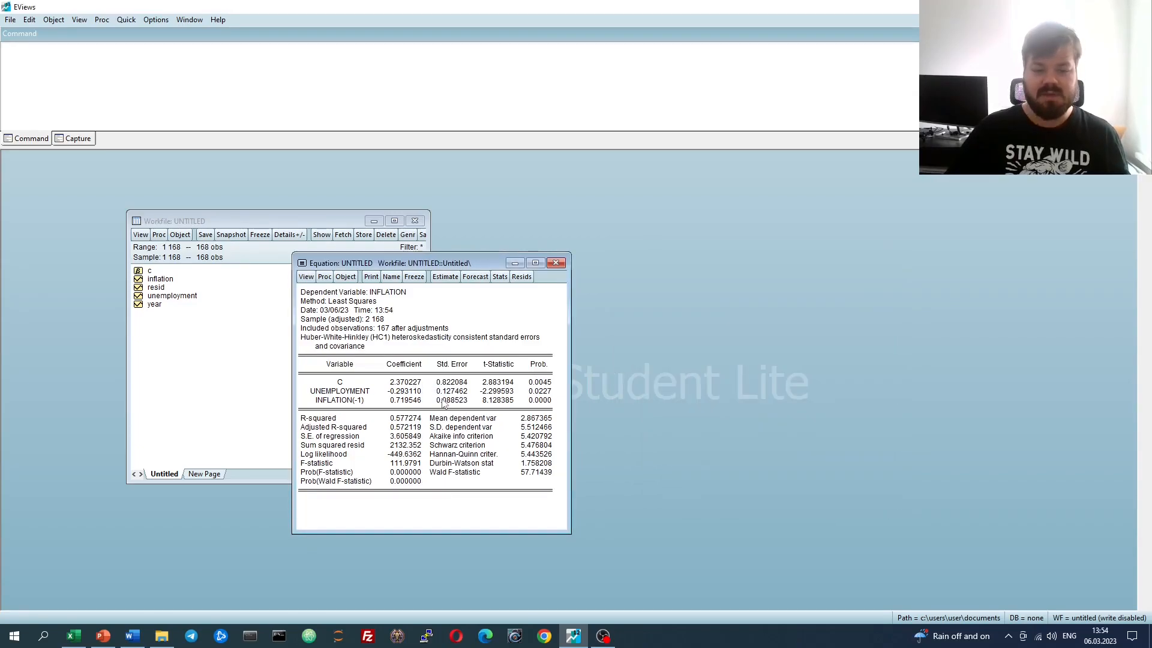
left_click(451, 400)
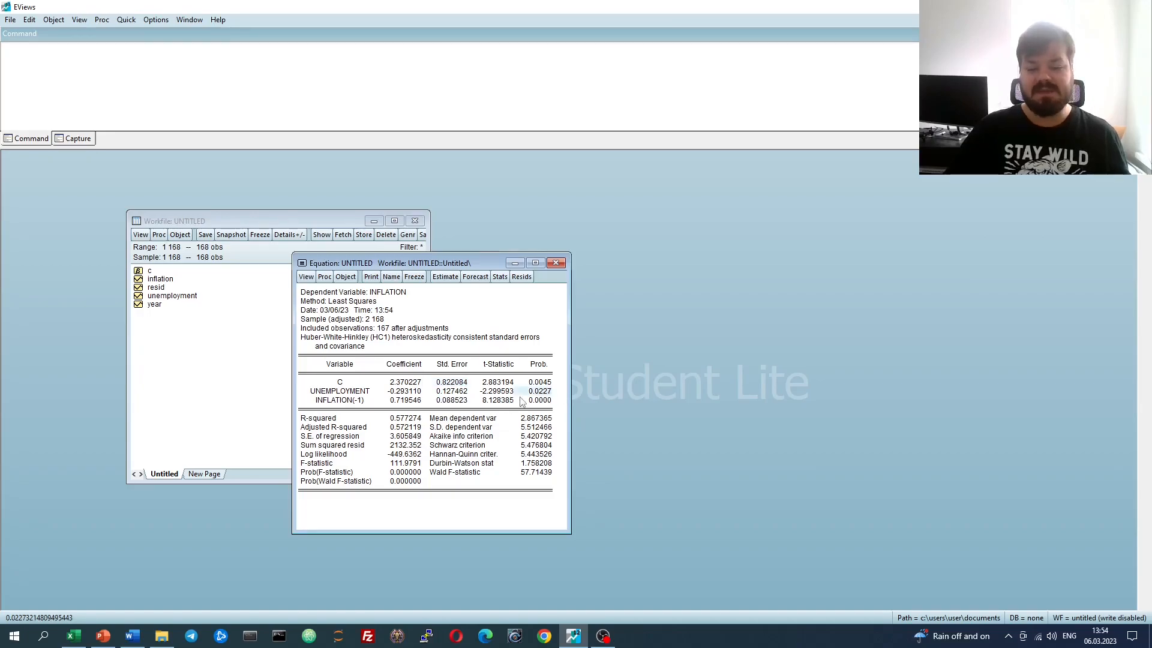
left_click(339, 390)
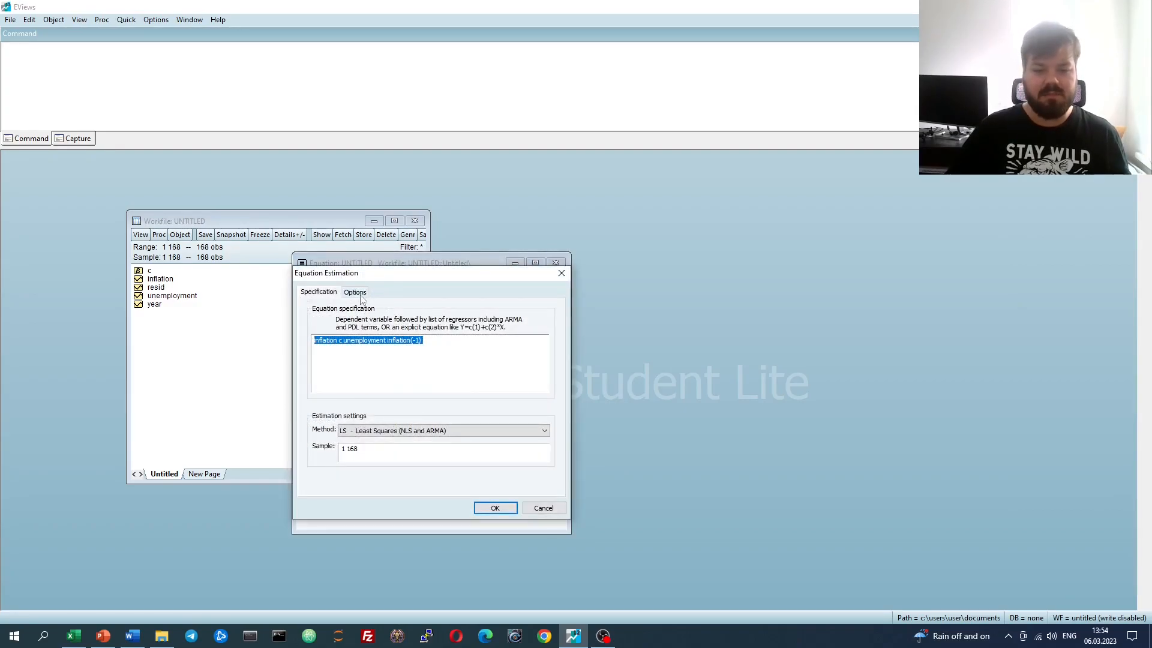
- Turn off the d.f. adjustment and re-estimate with Huber-White (HC0) standard errors
left_click(494, 508)
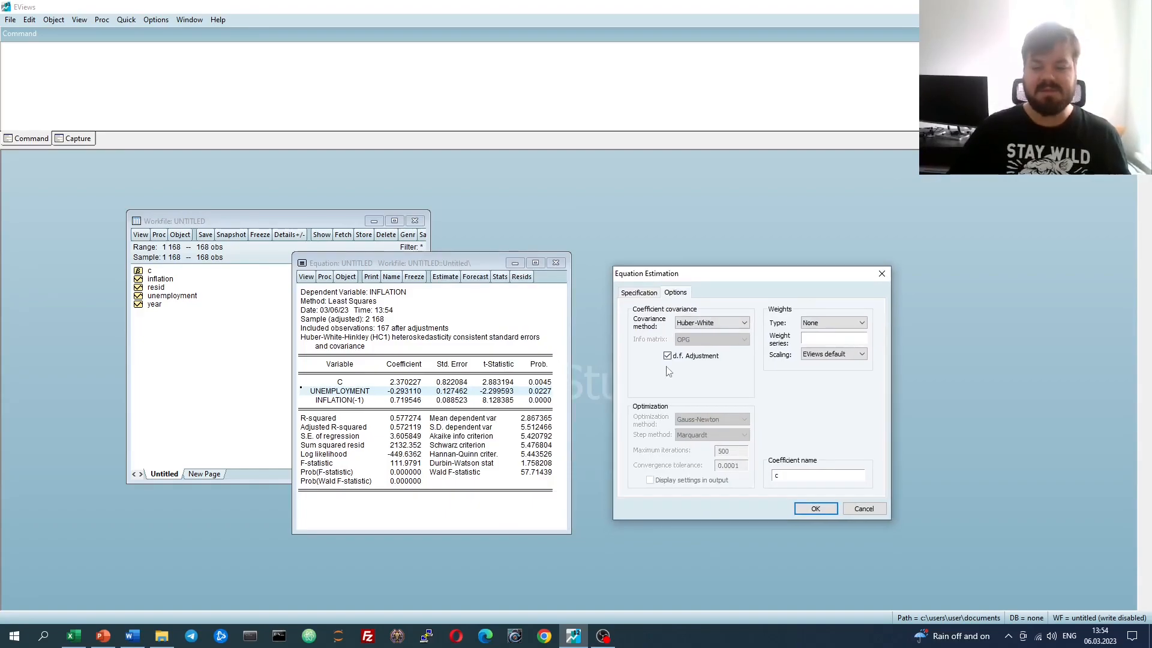
left_click(667, 355)
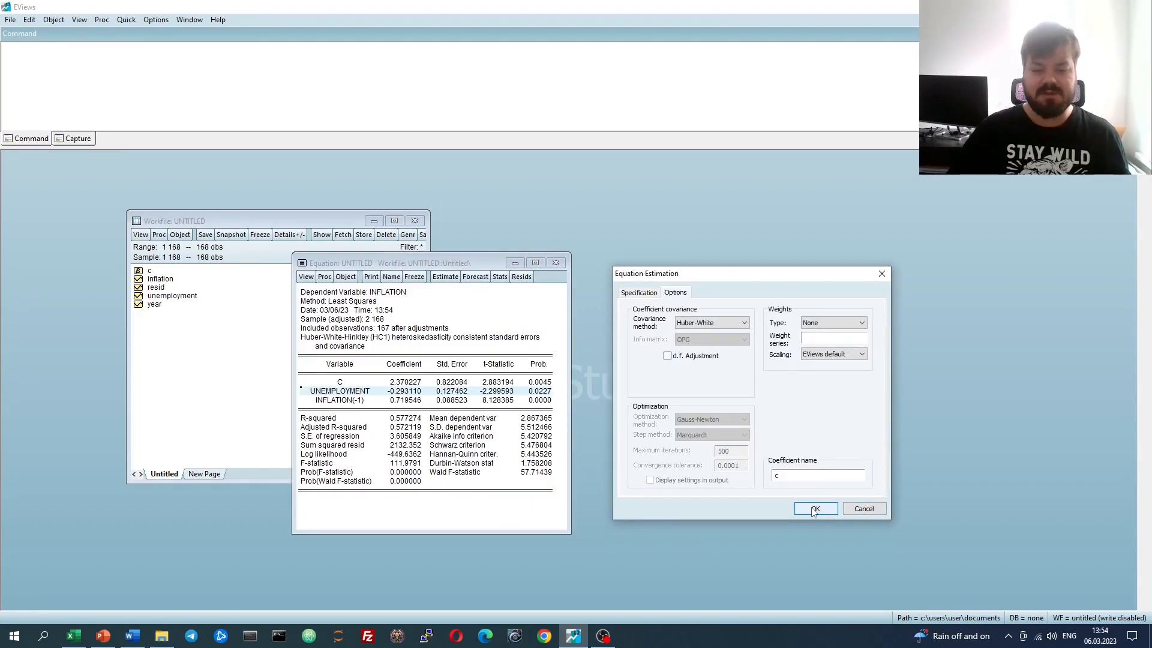
left_click(813, 508)
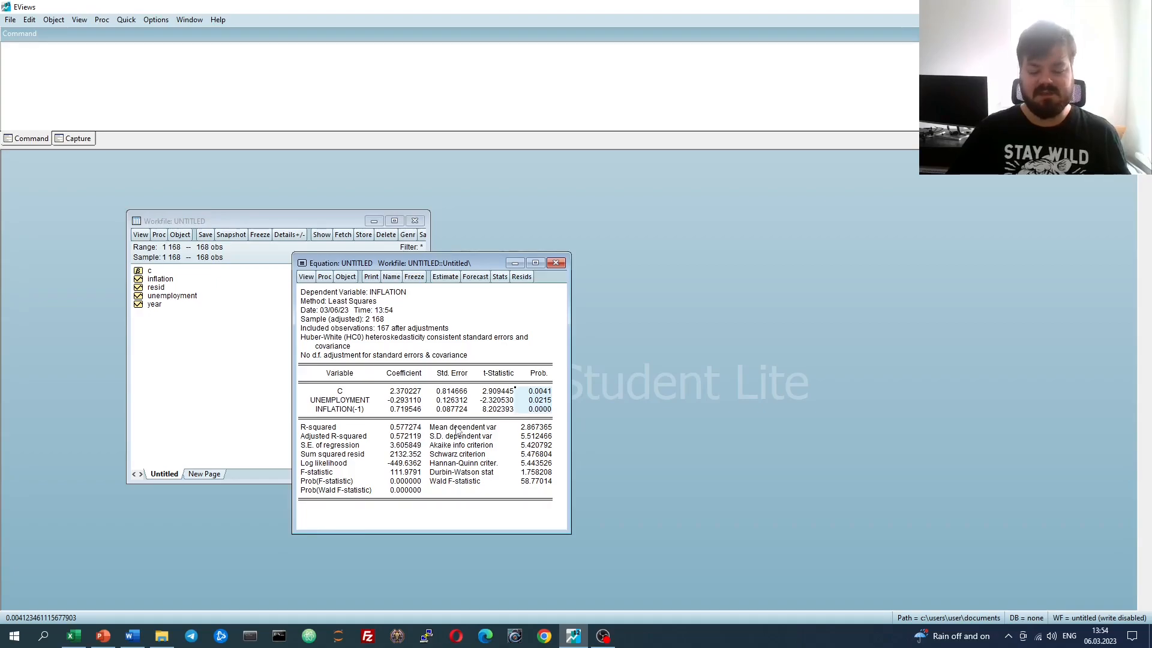
mouse_move(456, 432)
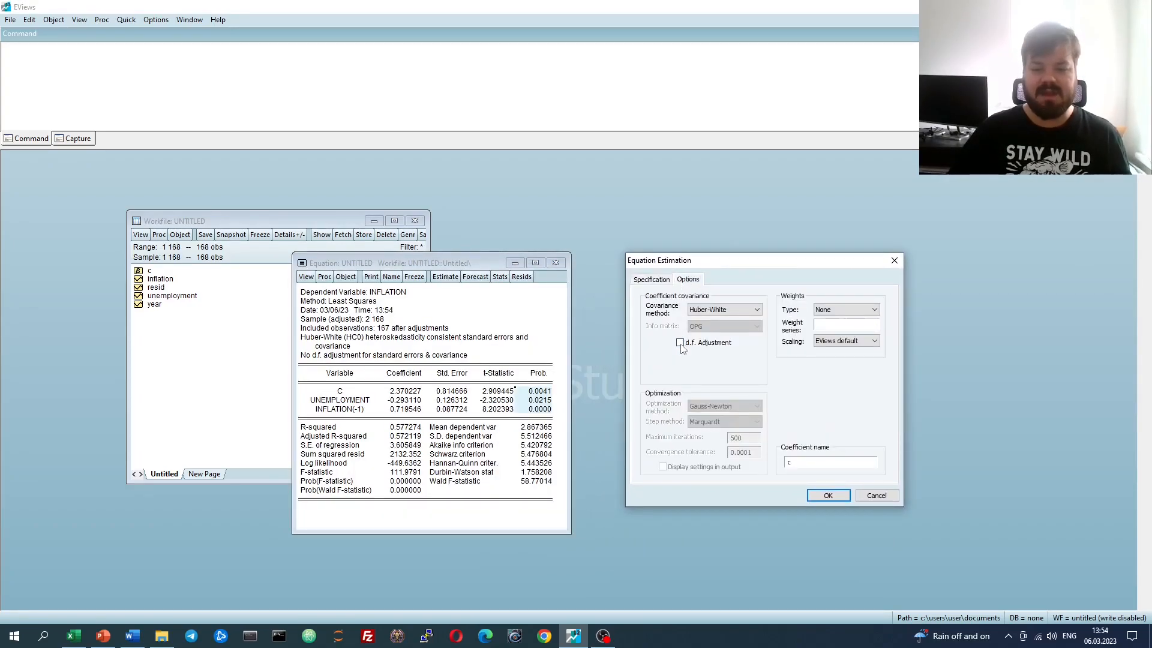
left_click(679, 342)
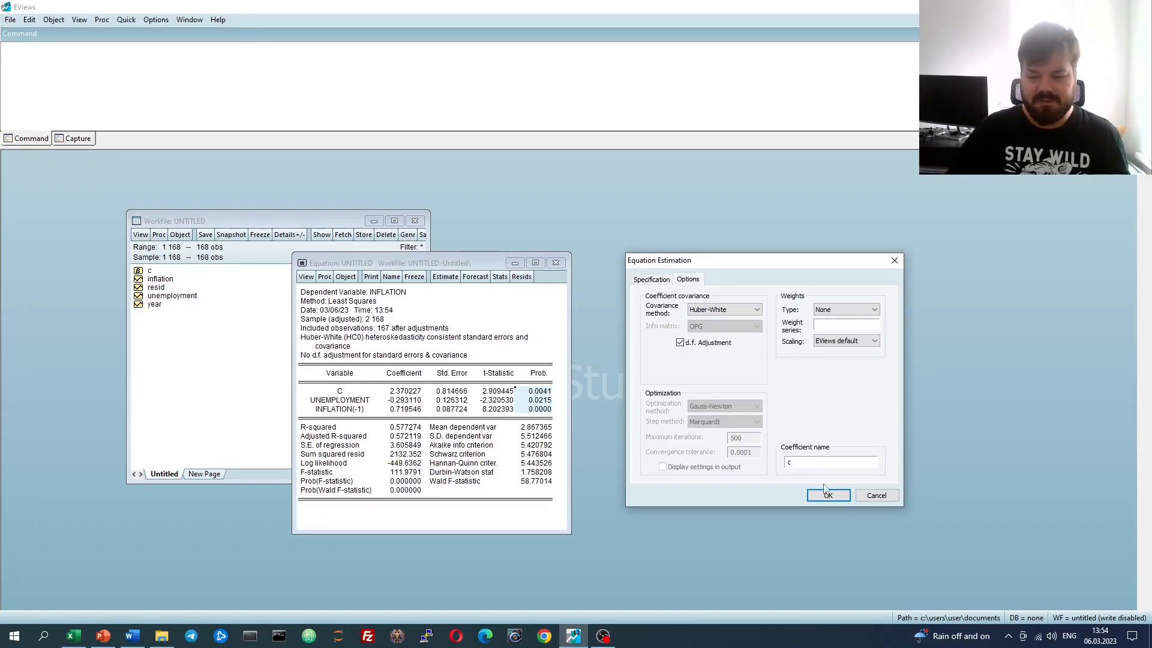
left_click(827, 494)
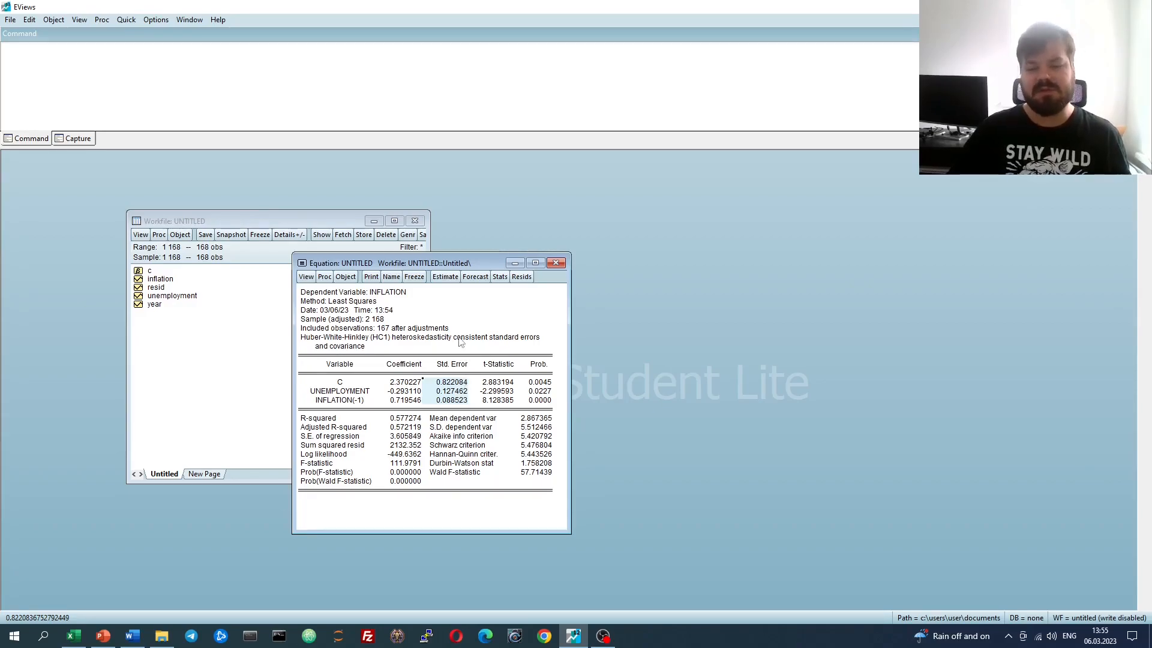
mouse_move(465, 321)
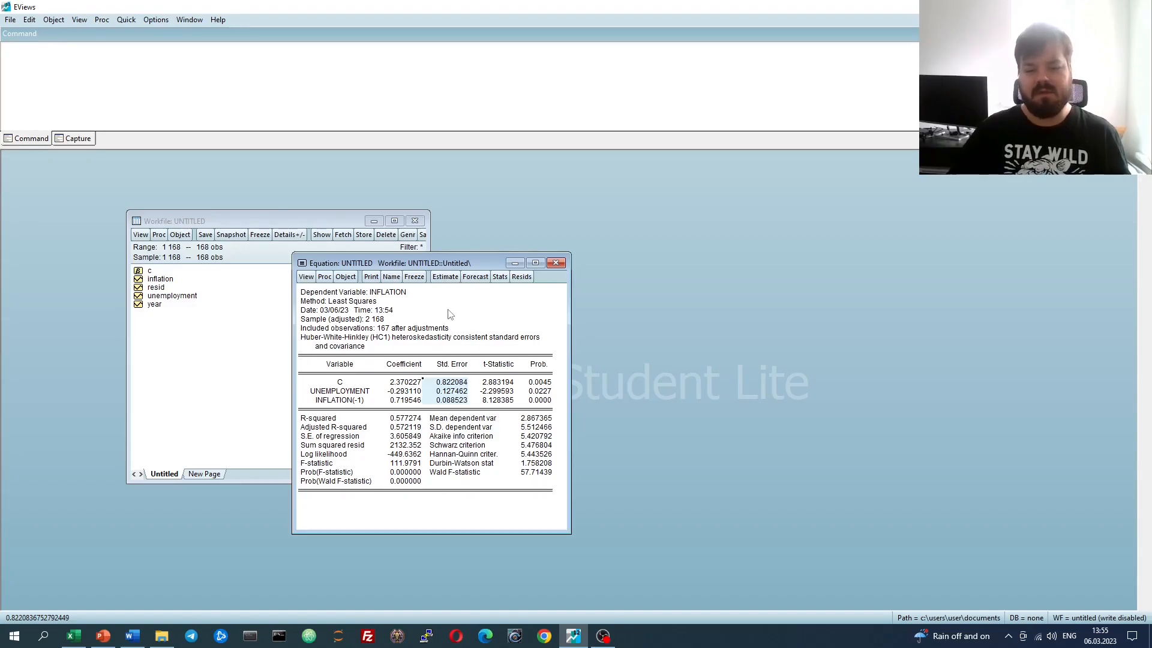
mouse_move(471, 316)
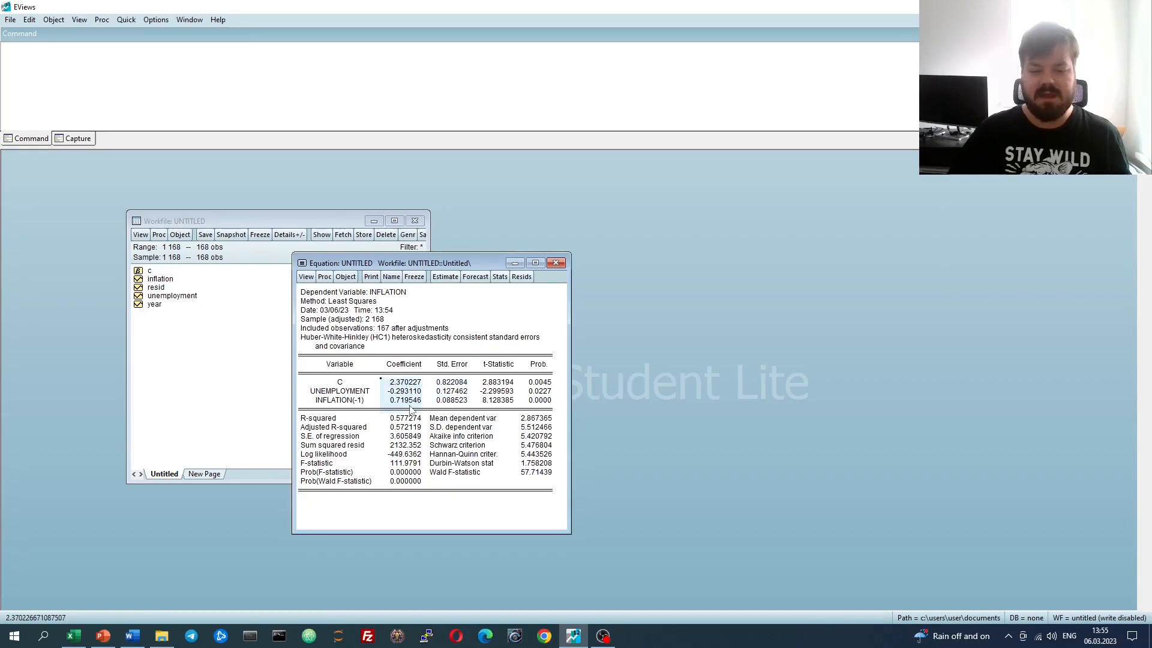
left_click(451, 381)
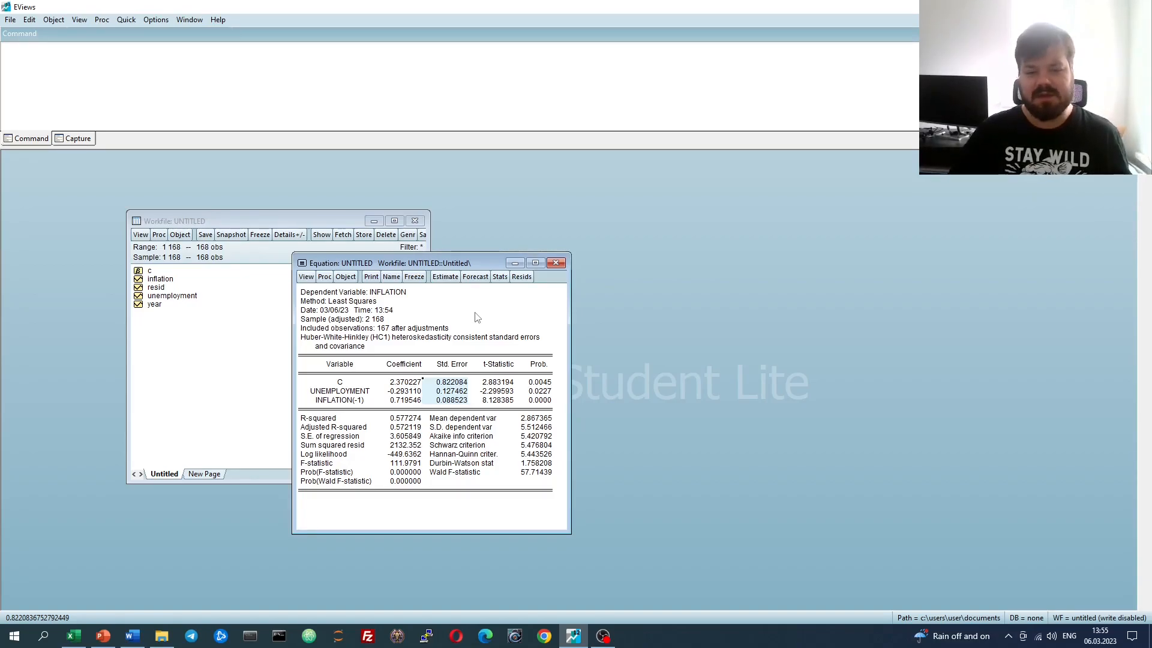
mouse_move(499, 290)
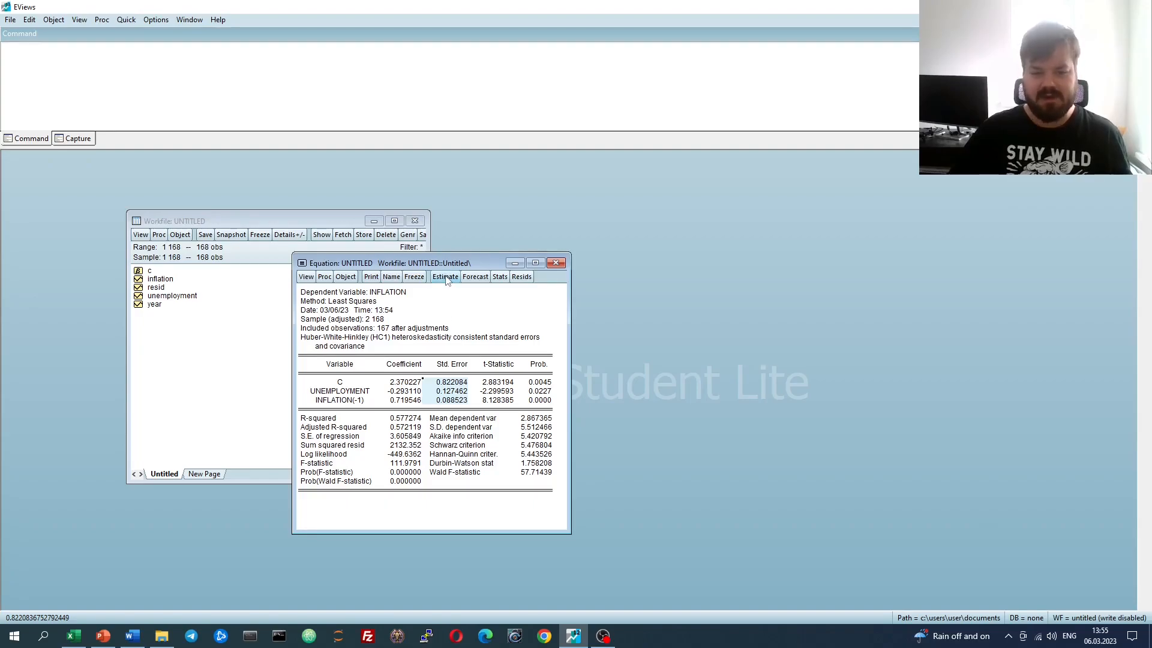
- Re-estimate the equation with HAC (Newey-West) covariance, Bartlett kernel and fixed bandwidth 5
left_click(444, 276)
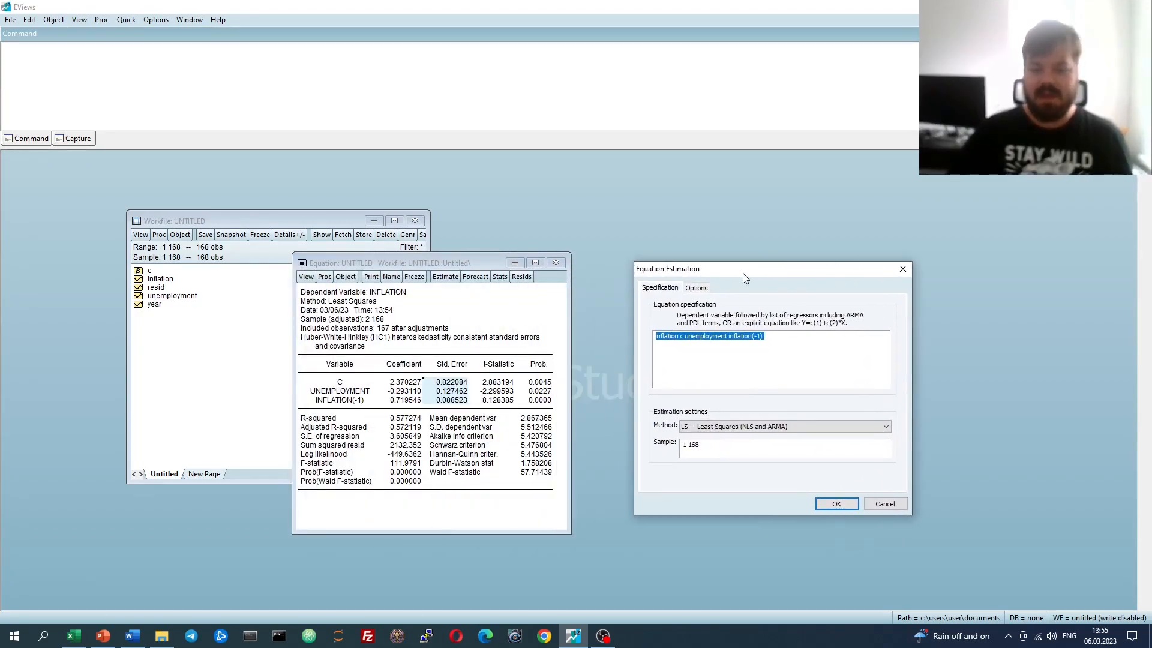
left_click(694, 286)
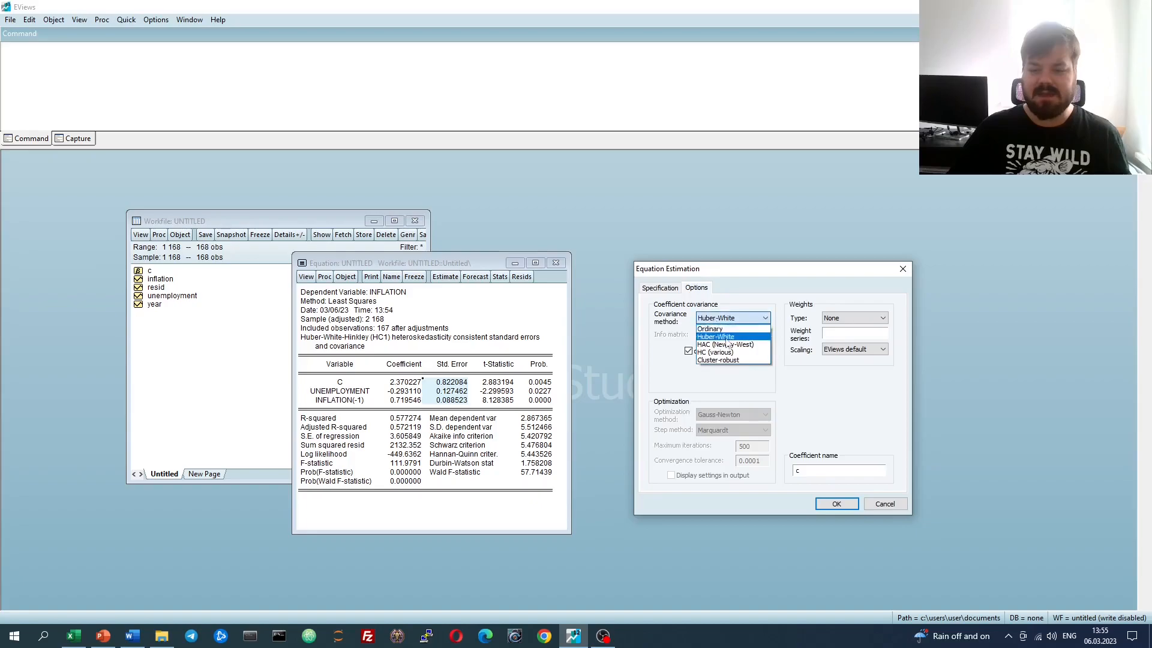
left_click(726, 345)
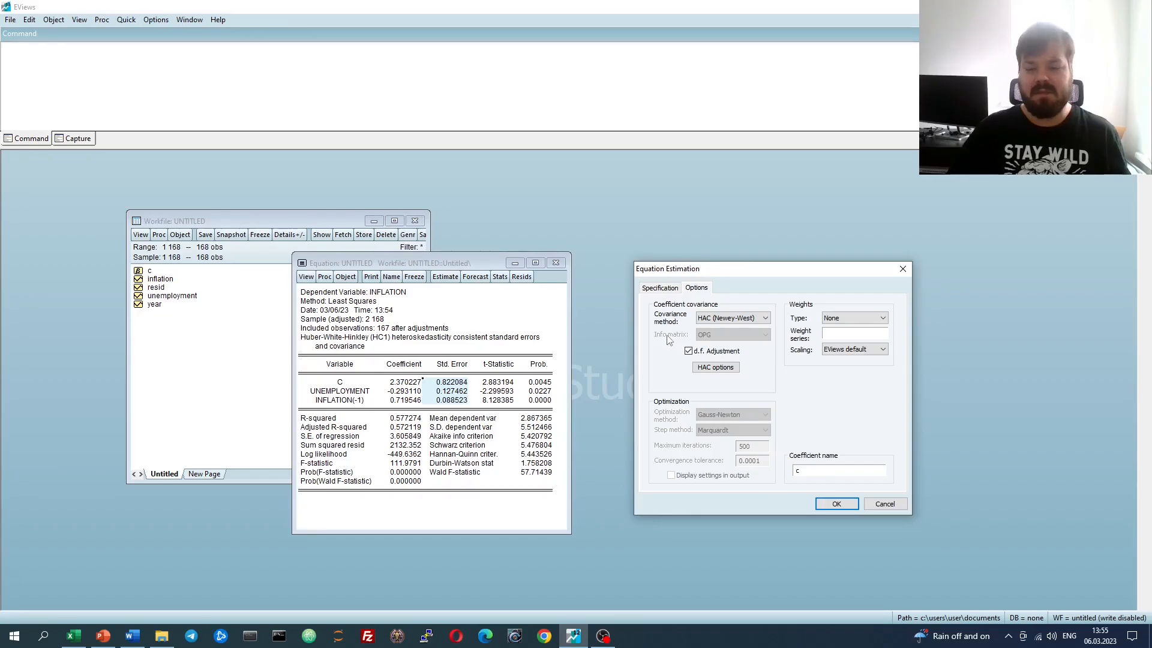
mouse_move(683, 370)
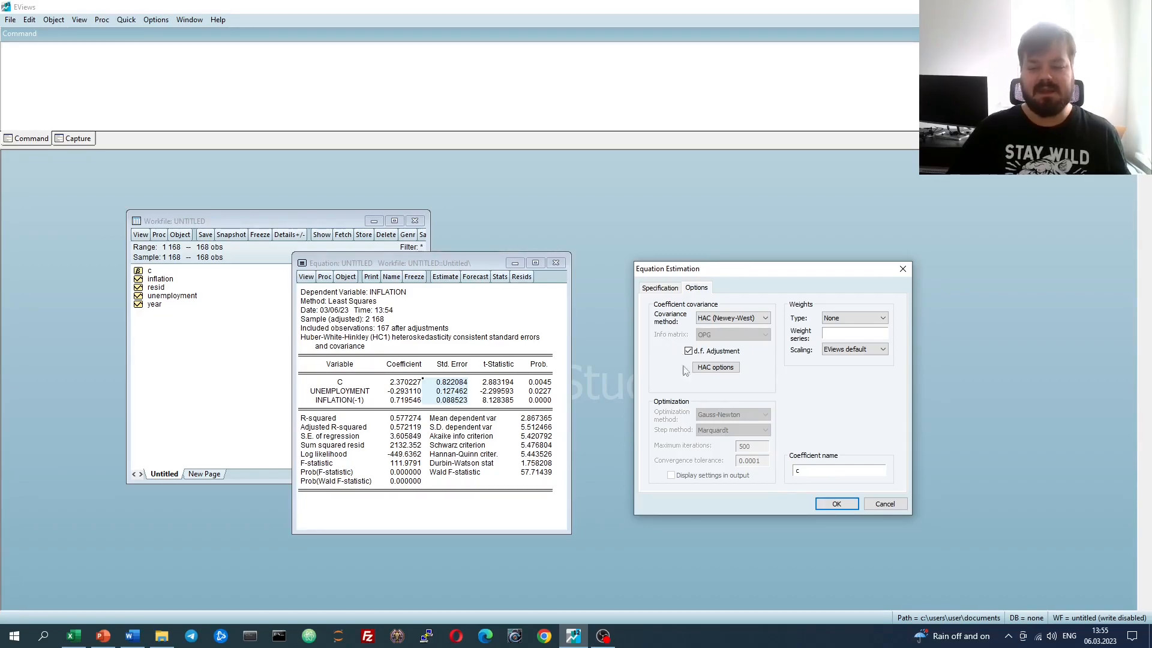
left_click(835, 502)
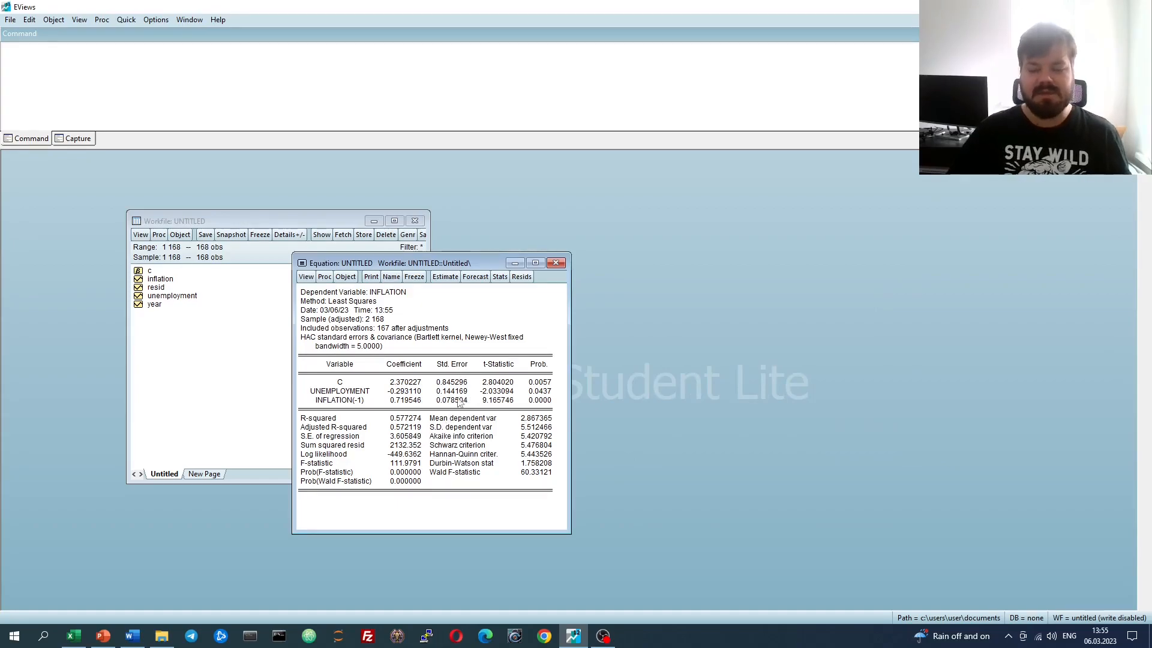
mouse_move(467, 346)
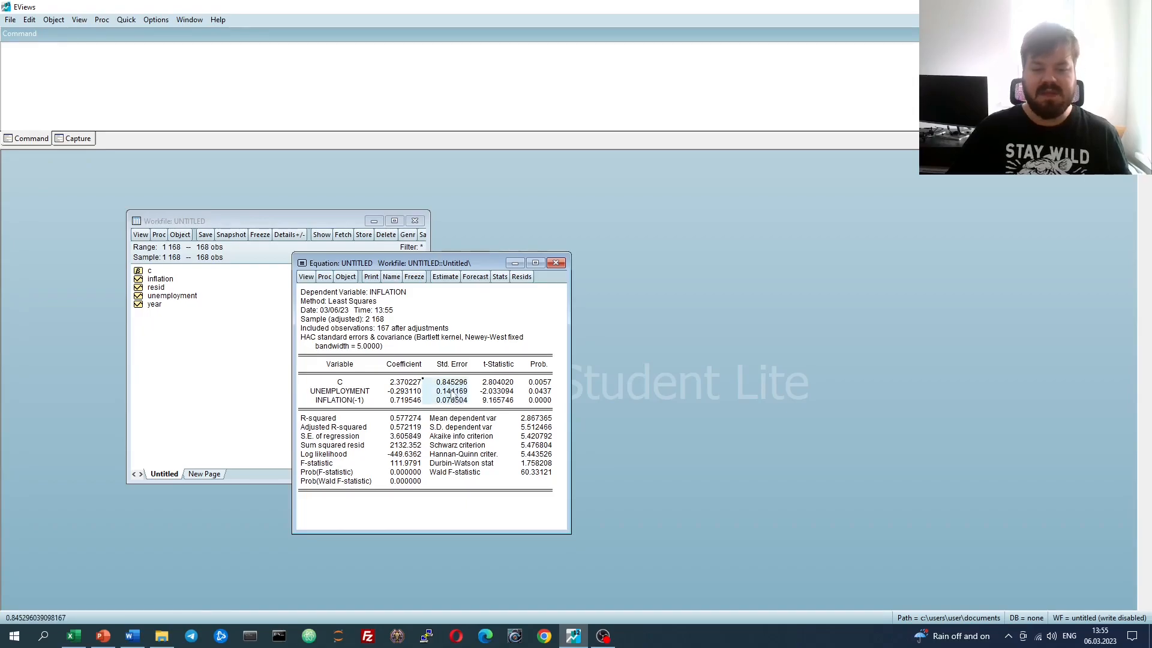
- Inspect the INFLATION(-1) HAC standard error at full precision
left_click(451, 390)
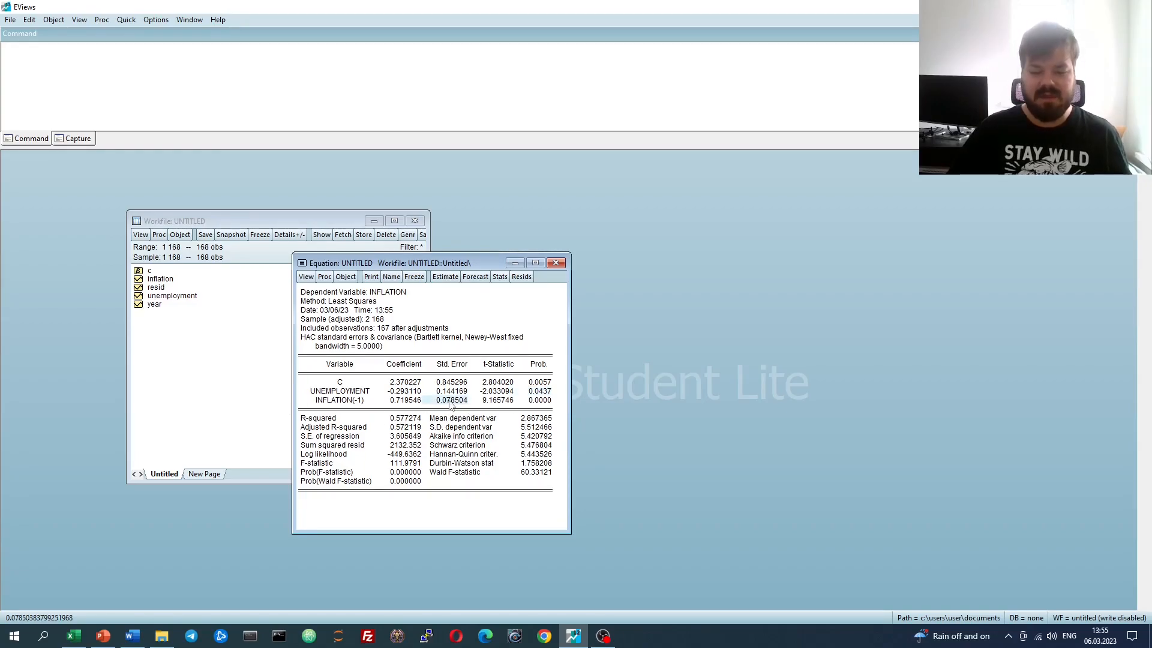
mouse_move(352, 416)
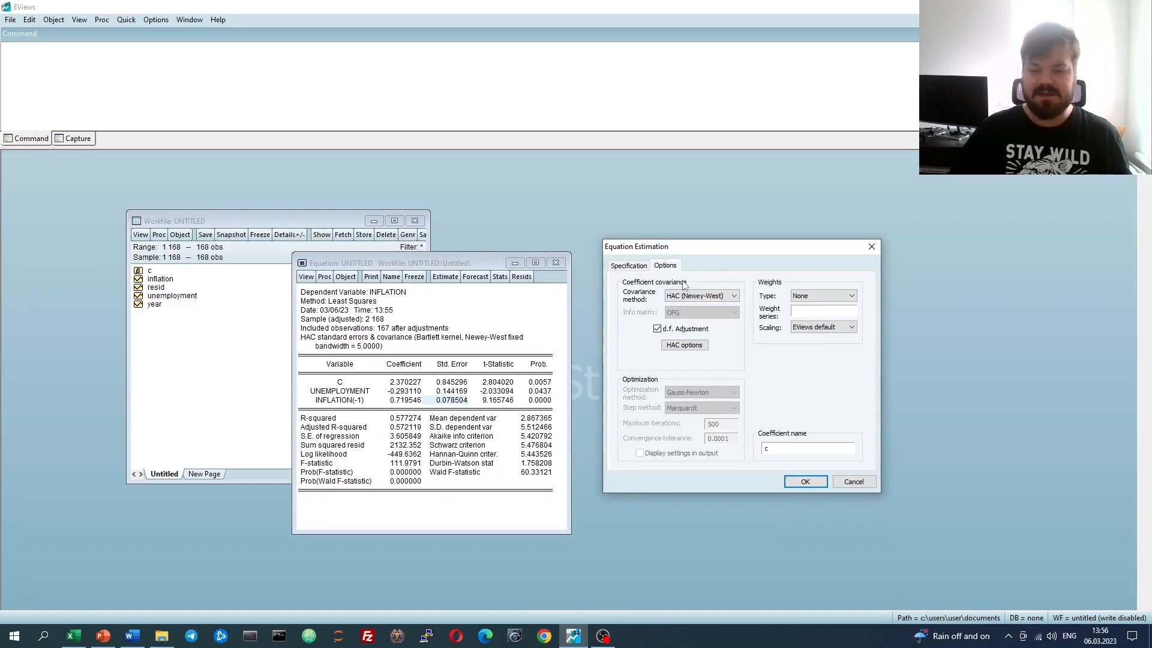
- Set HAC pre-whitening to a fixed lag specification of 1 lag and confirm
left_click(683, 344)
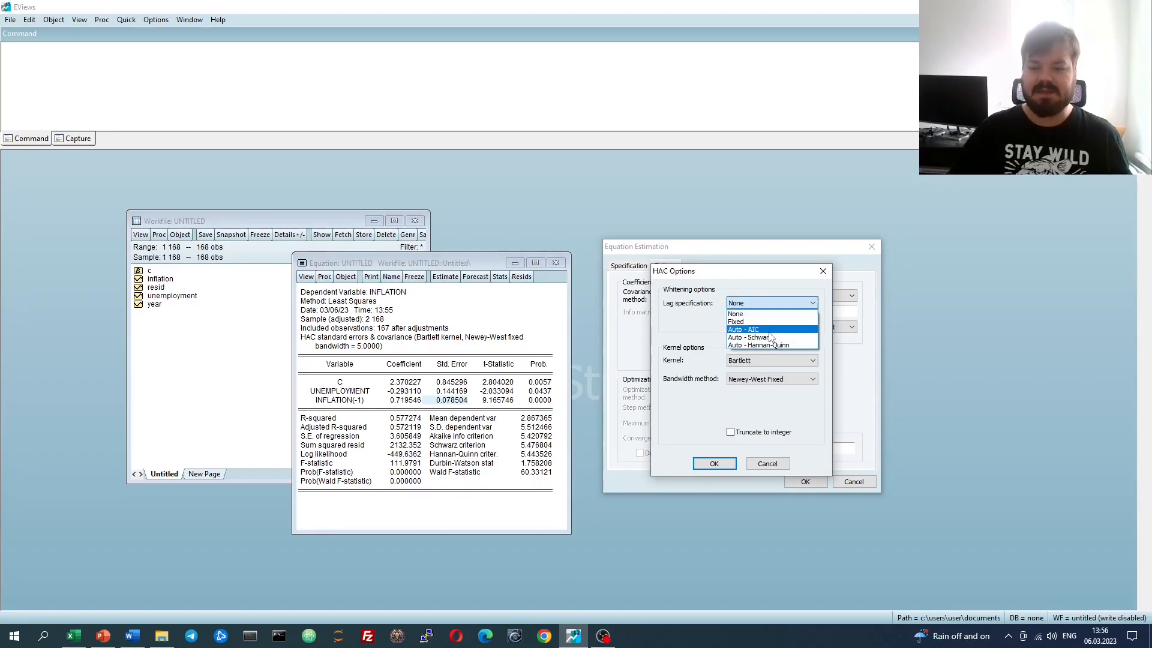
mouse_move(779, 337)
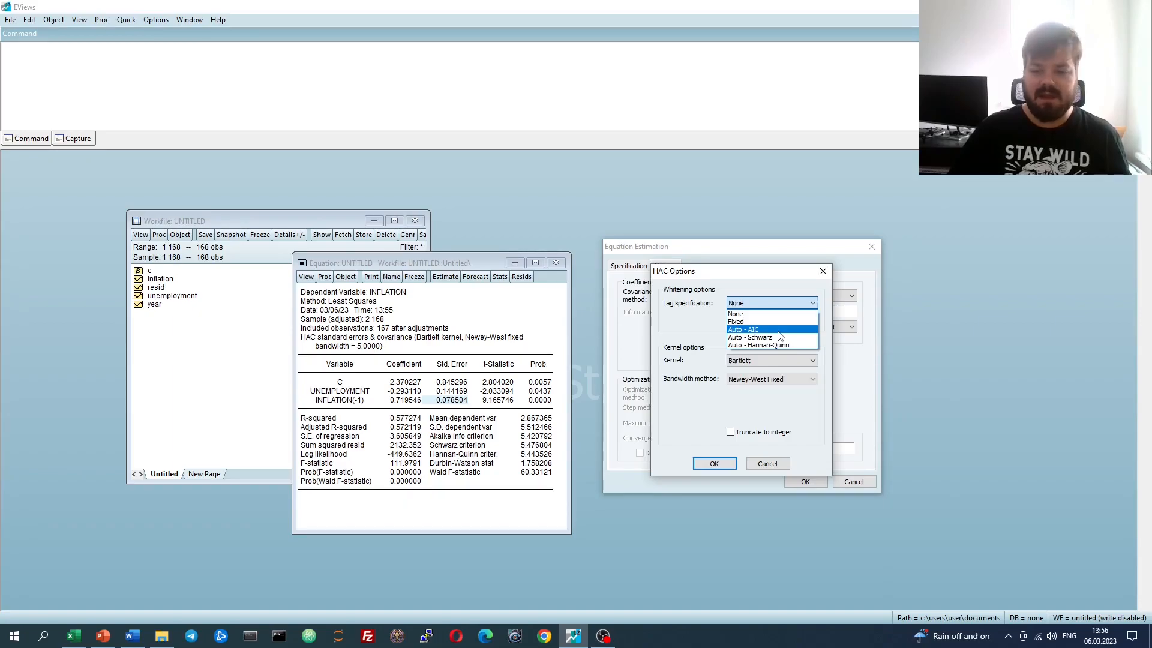
mouse_move(782, 345)
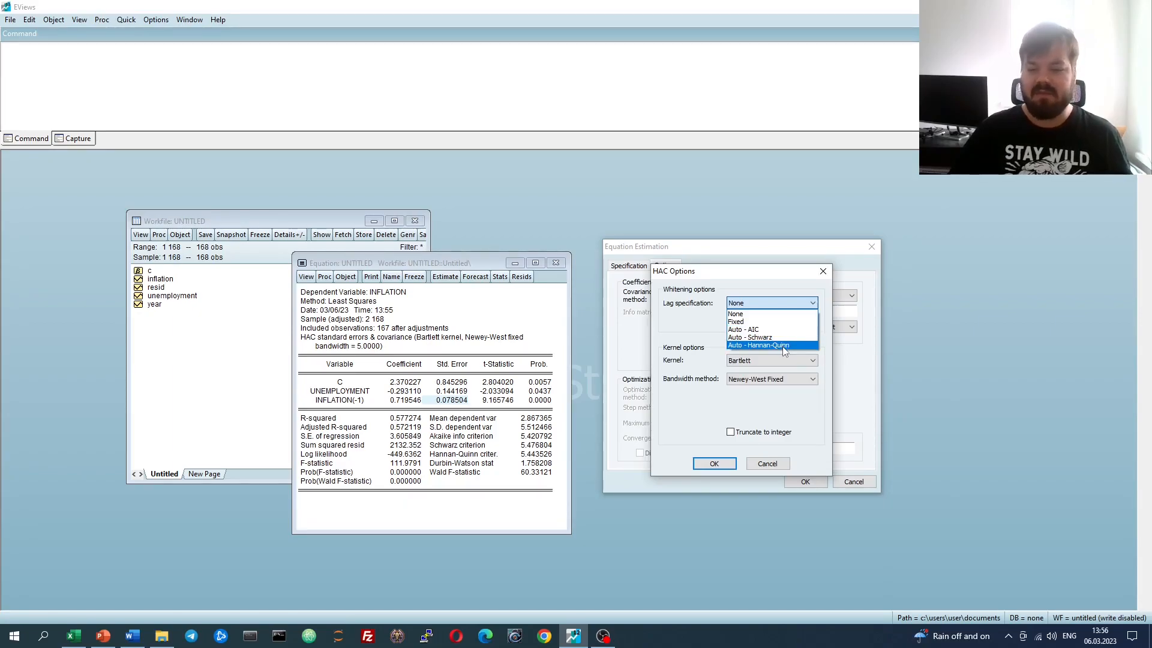
left_click(736, 322)
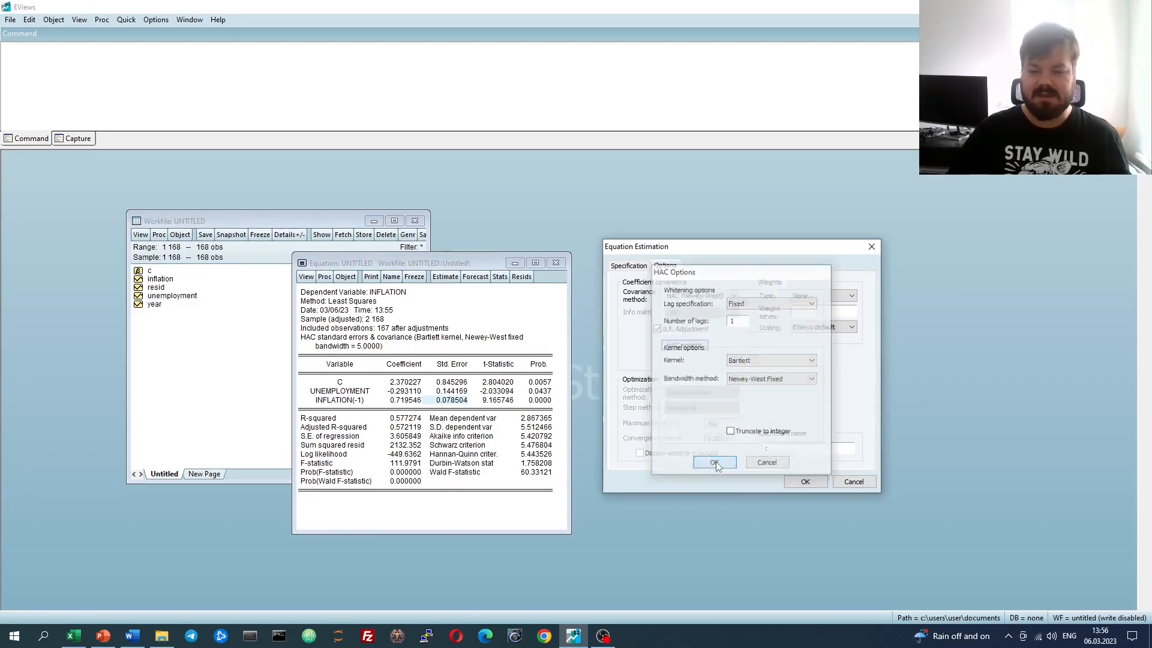
left_click(711, 462)
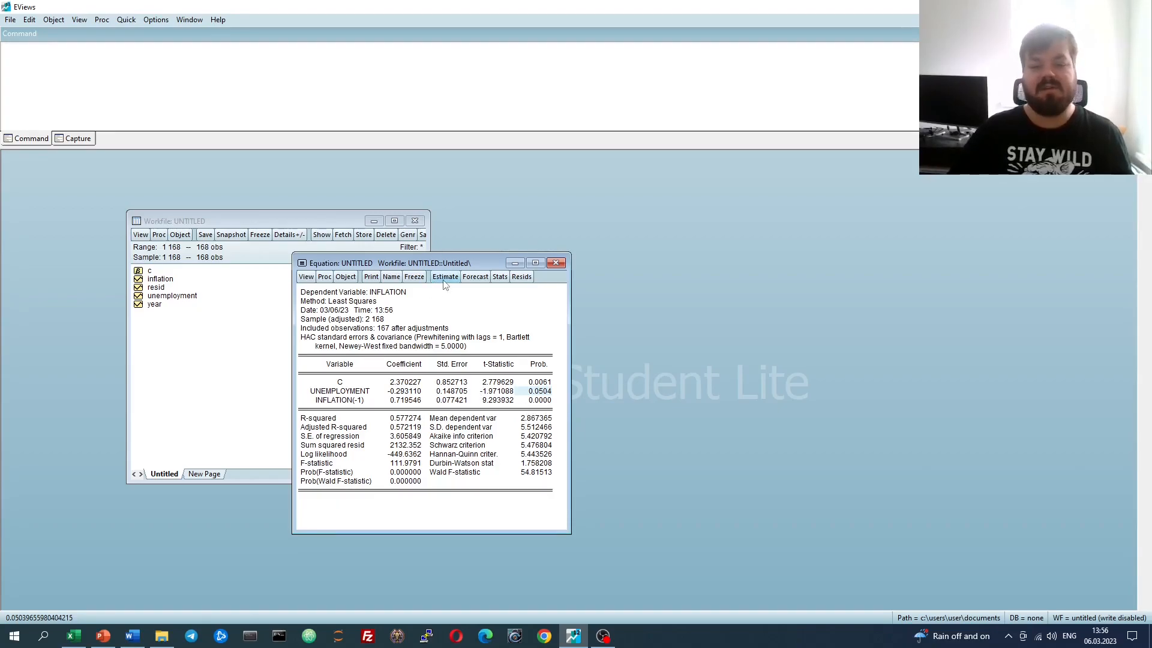
- Switch HAC pre-whitening to Auto - AIC lag selection and re-estimate the equation
left_click(444, 276)
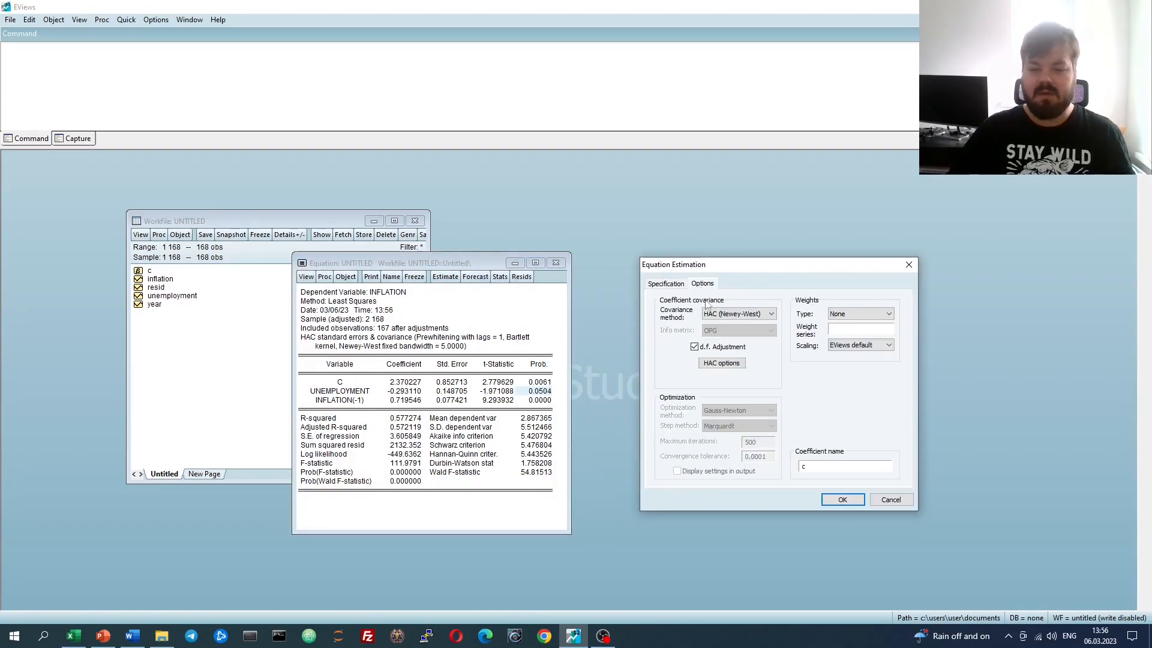
left_click(850, 320)
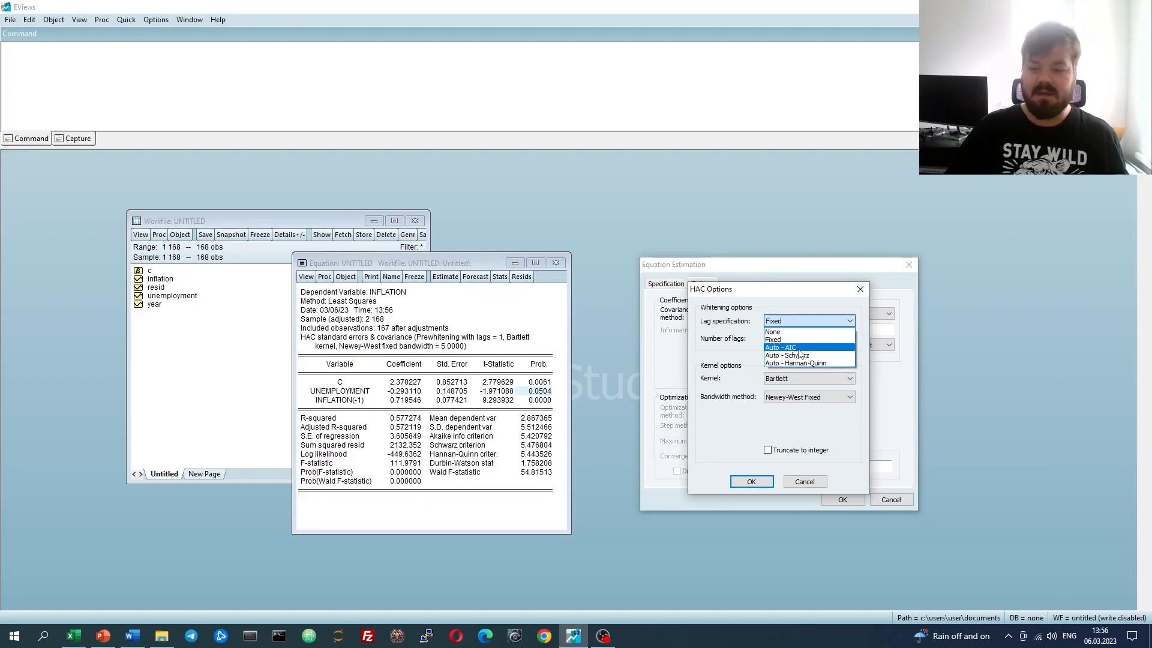
left_click(781, 347)
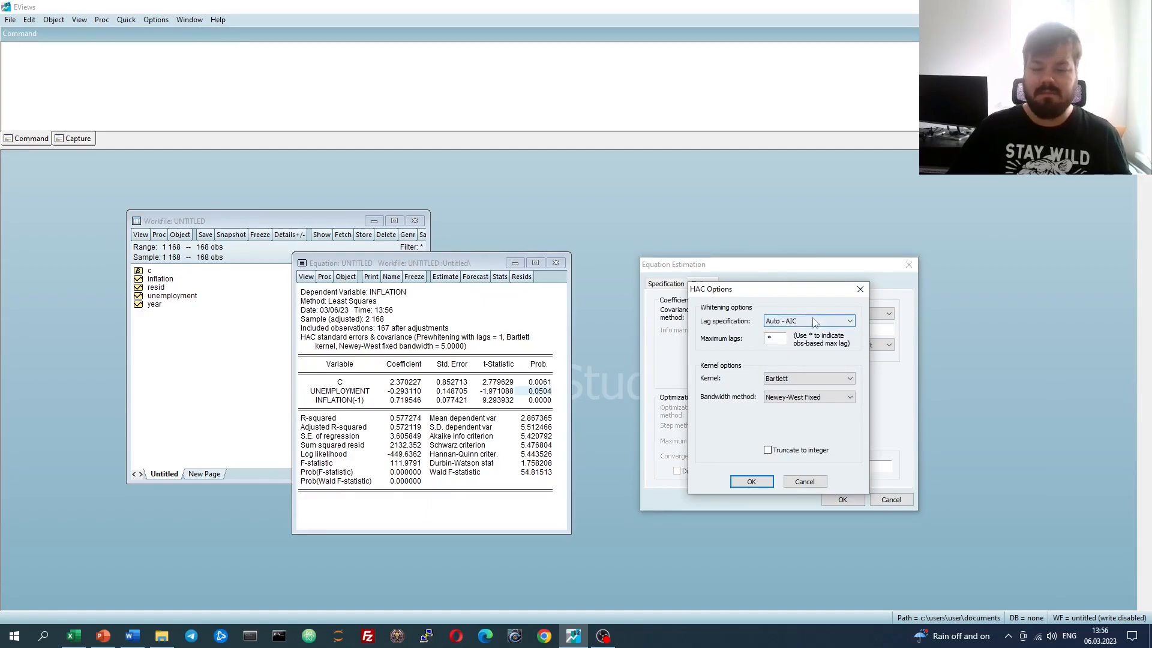
left_click(751, 481)
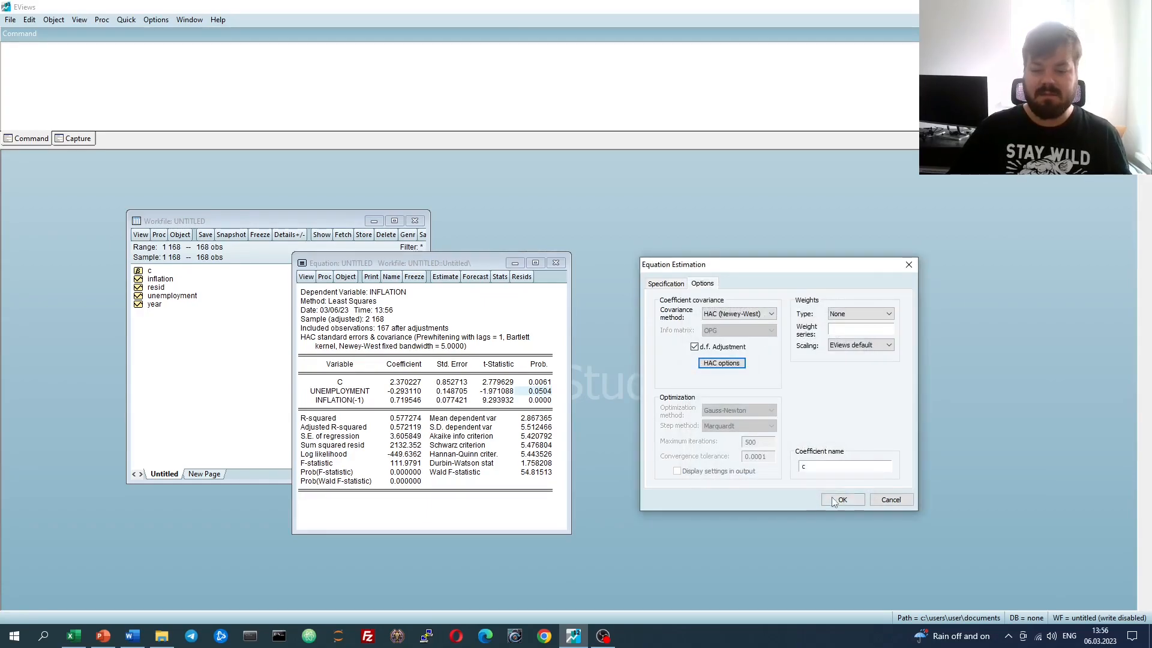
left_click(842, 499)
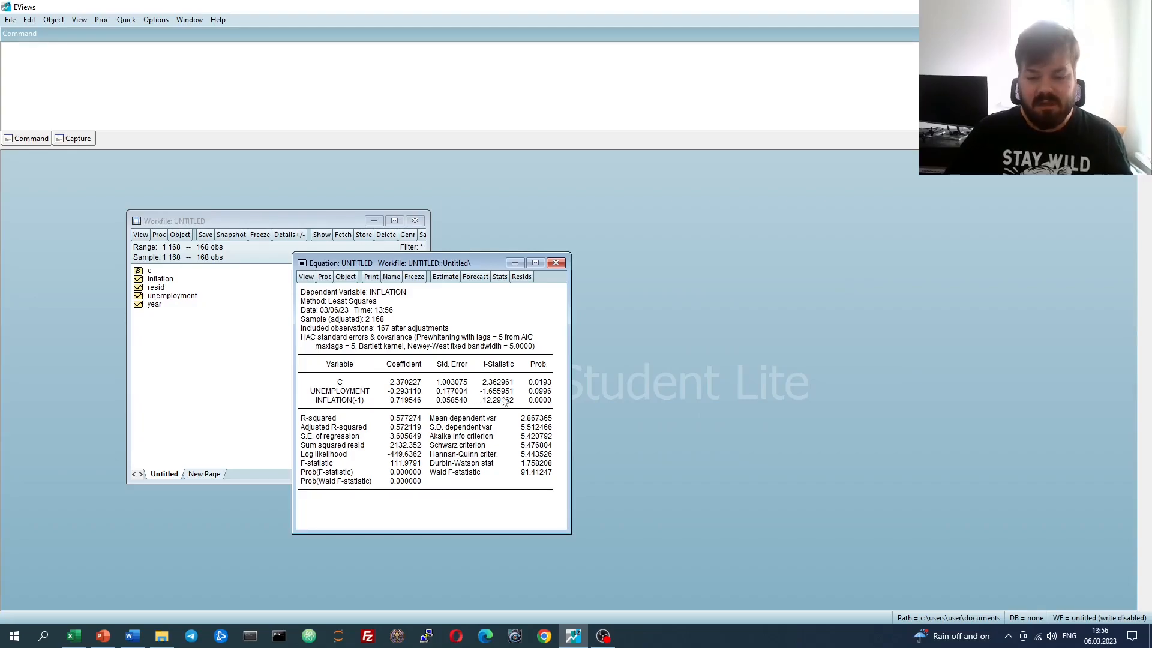
left_click(452, 390)
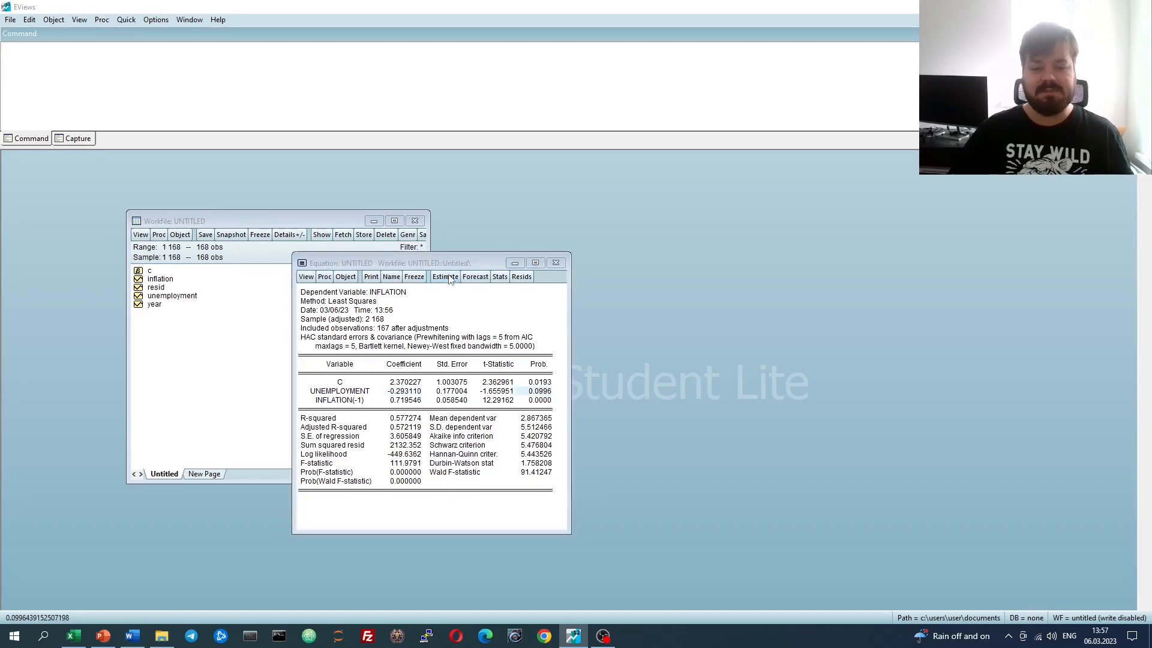
- Set HAC options to no pre-whitening and Kernel None, then re-estimate the equation
left_click(444, 276)
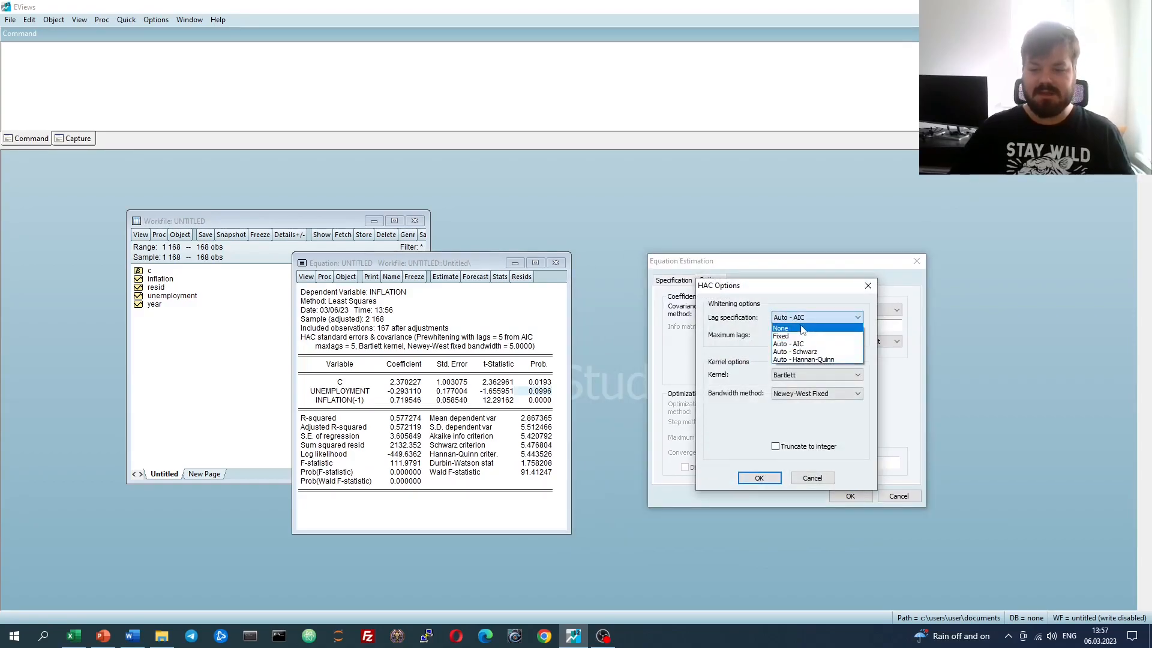
left_click(780, 327)
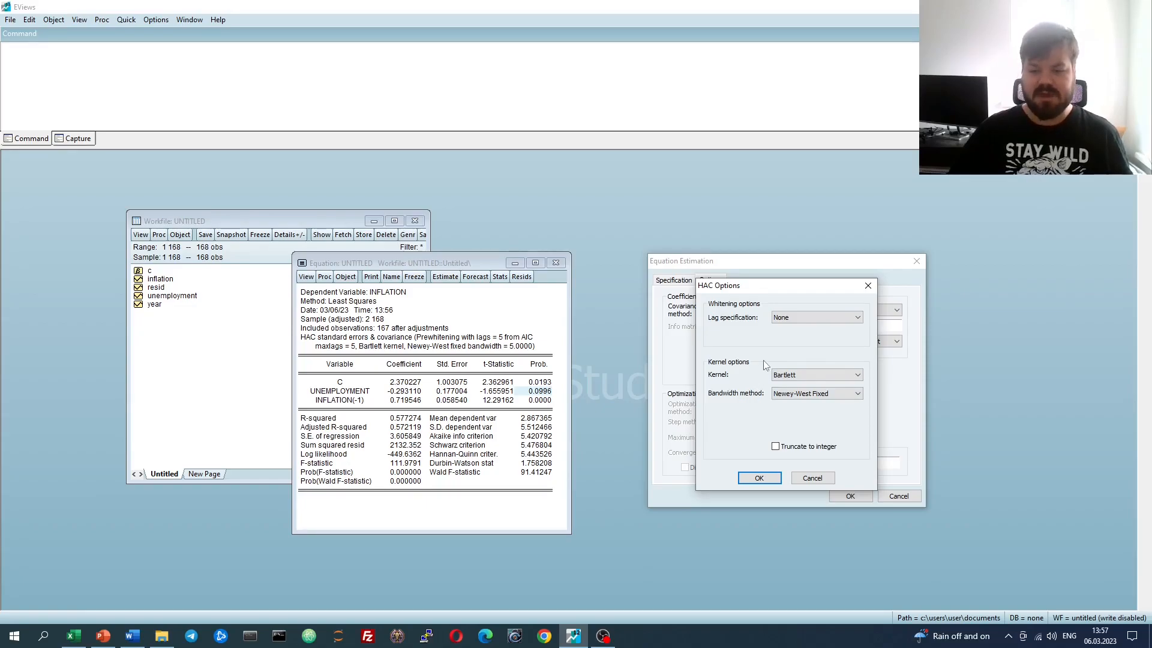
mouse_move(753, 382)
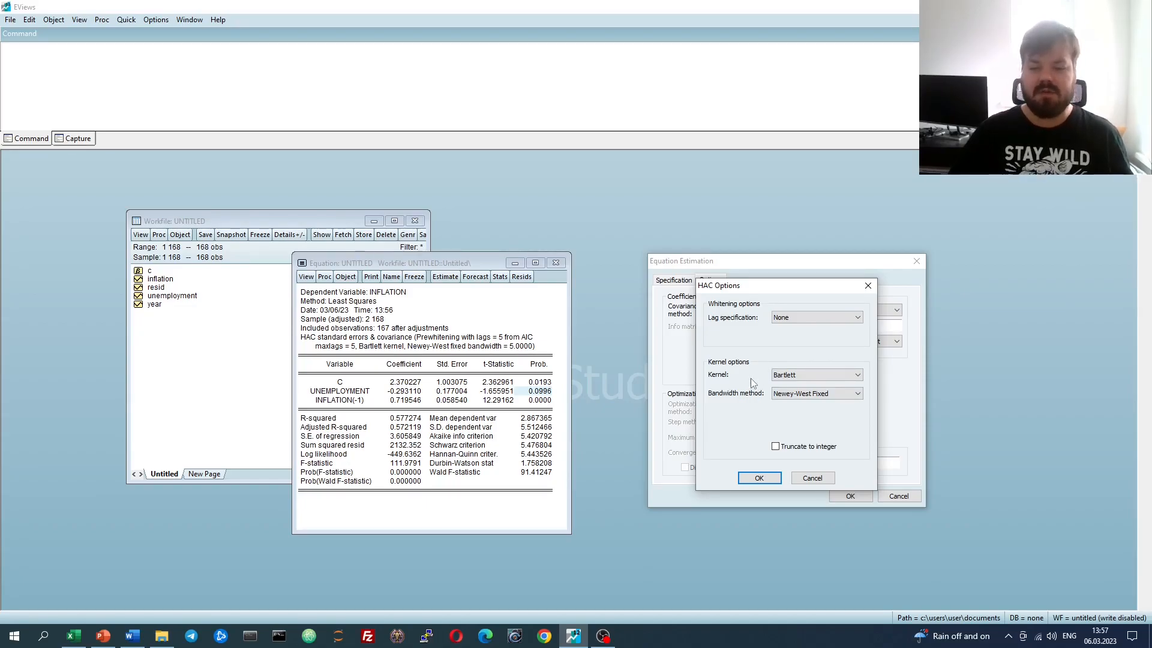
mouse_move(770, 371)
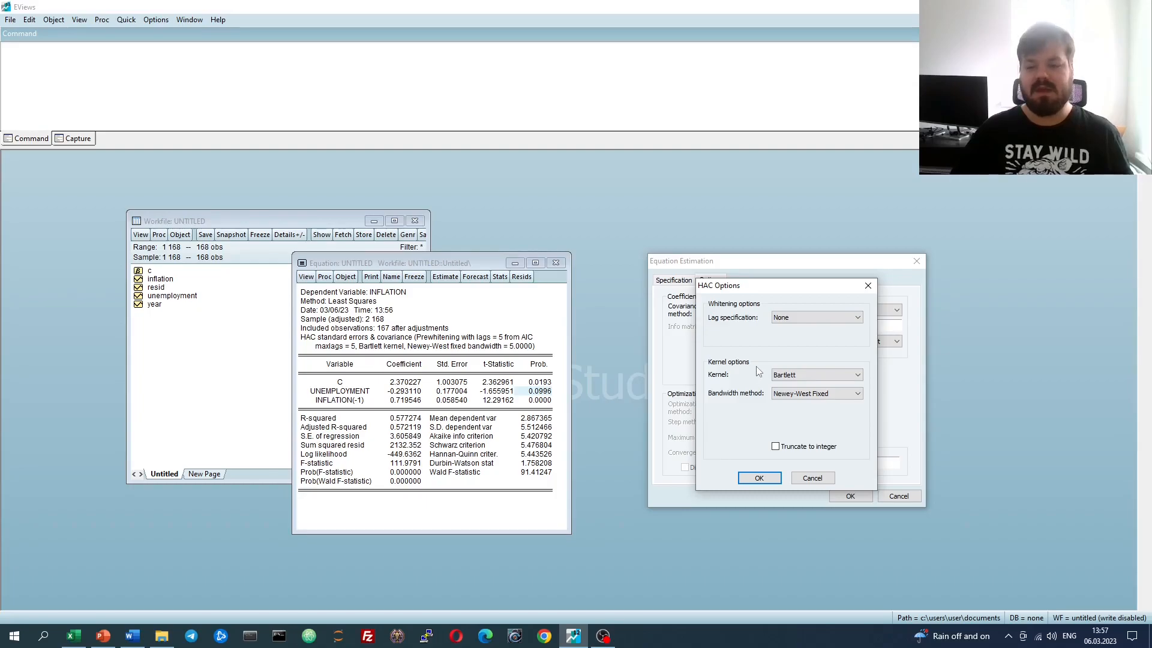
mouse_move(748, 378)
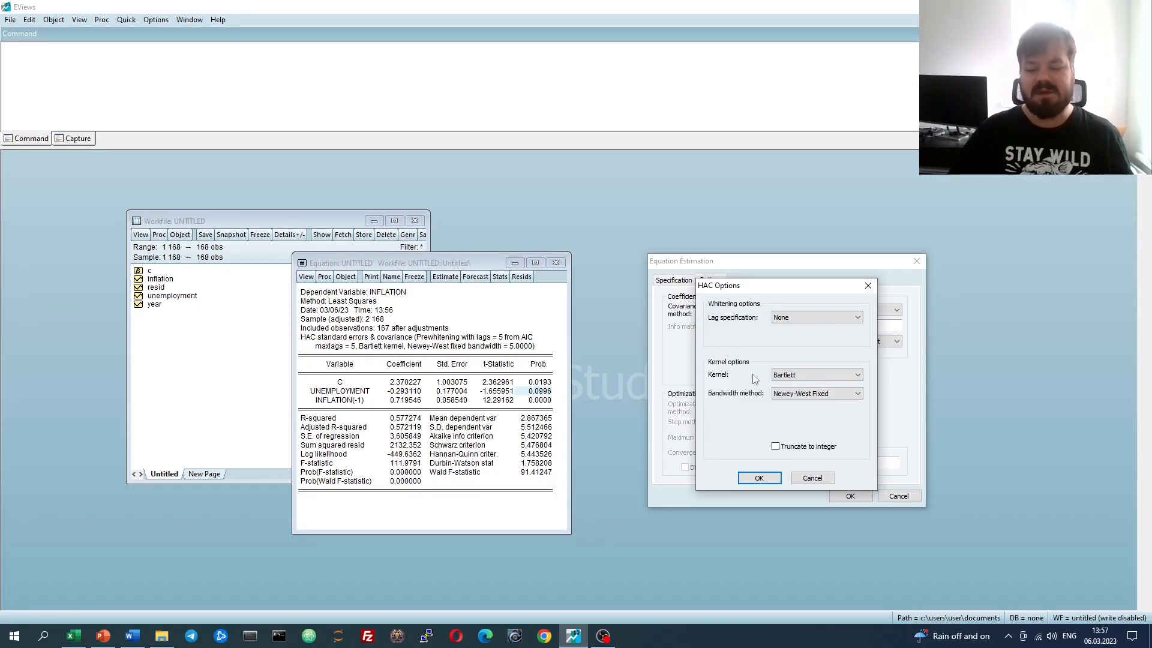
left_click(816, 374)
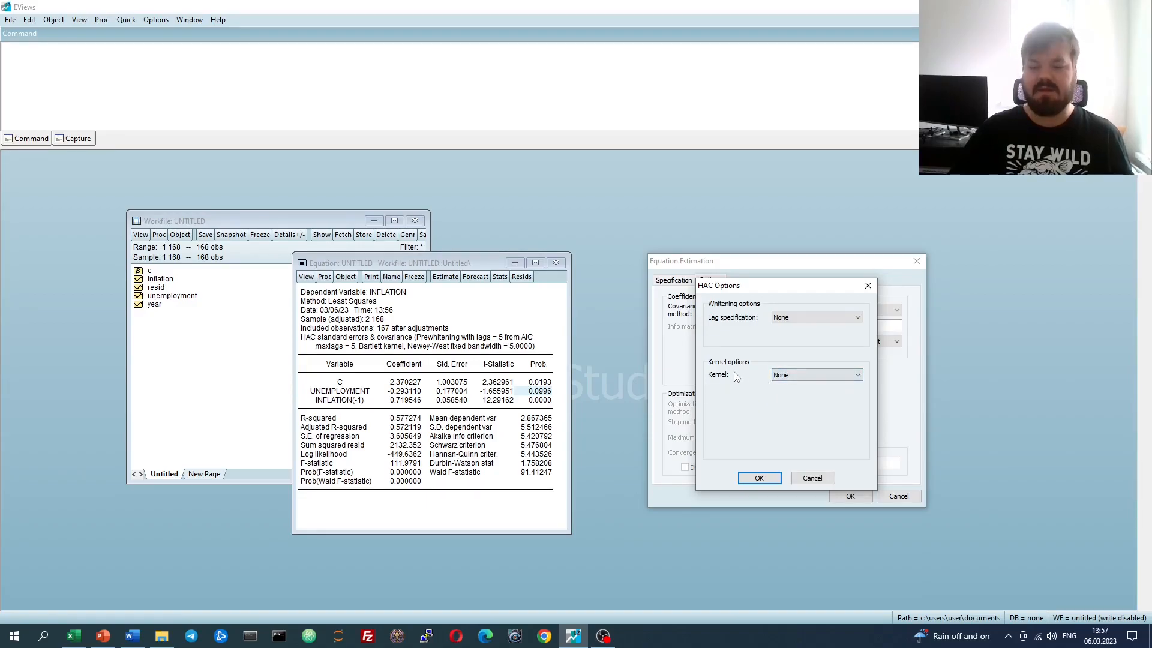
left_click(758, 477)
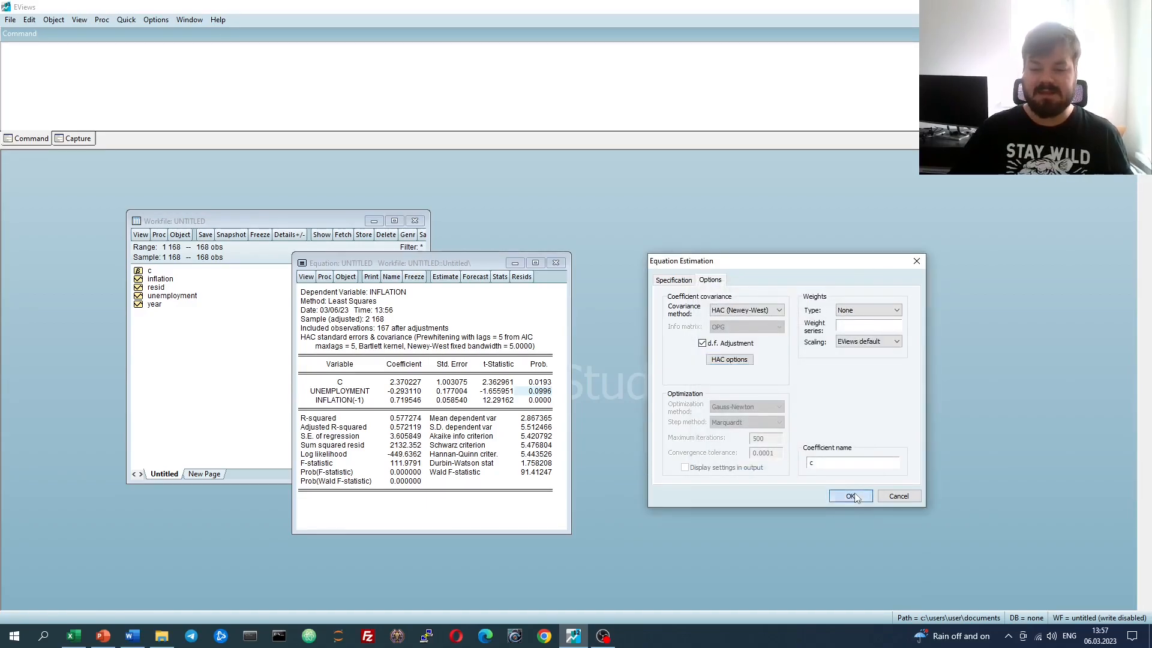
left_click(849, 496)
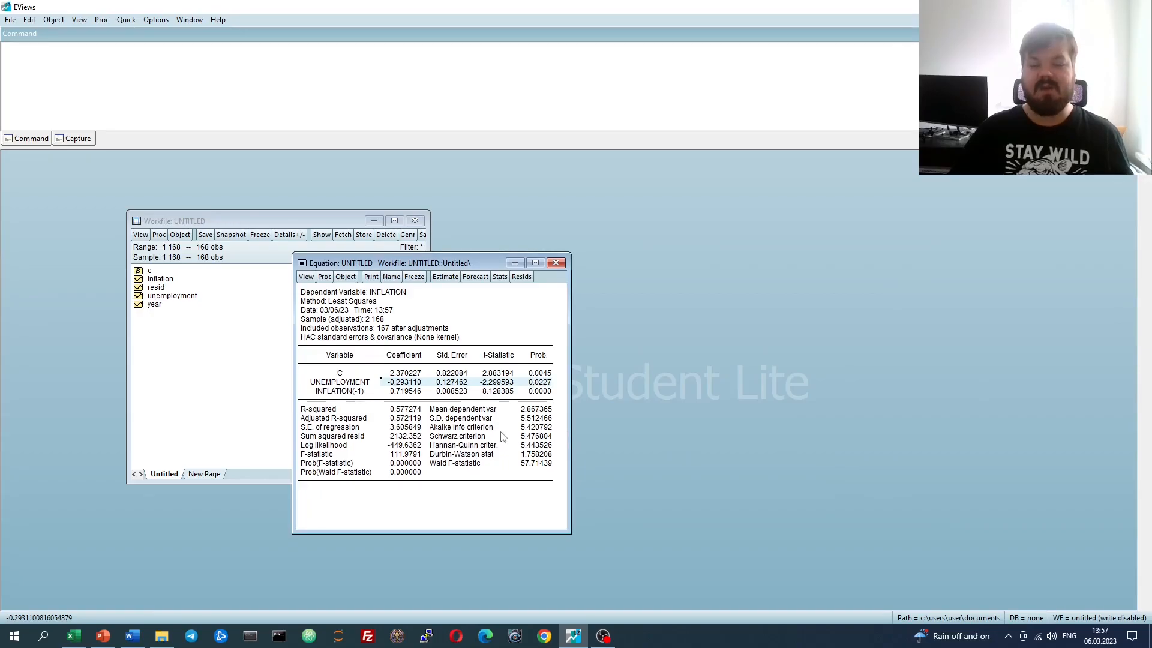
mouse_move(447, 391)
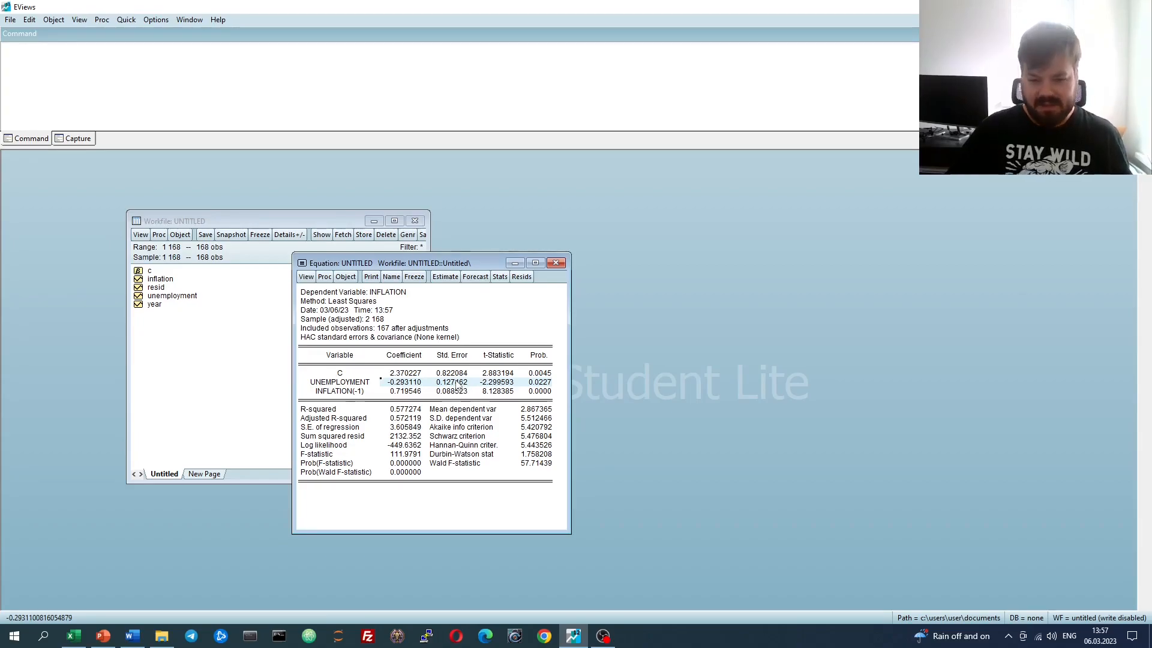
- Re-estimate with a Bohman-kernel HAC covariance, inspect a result value, and reopen the estimation settings
left_click(444, 276)
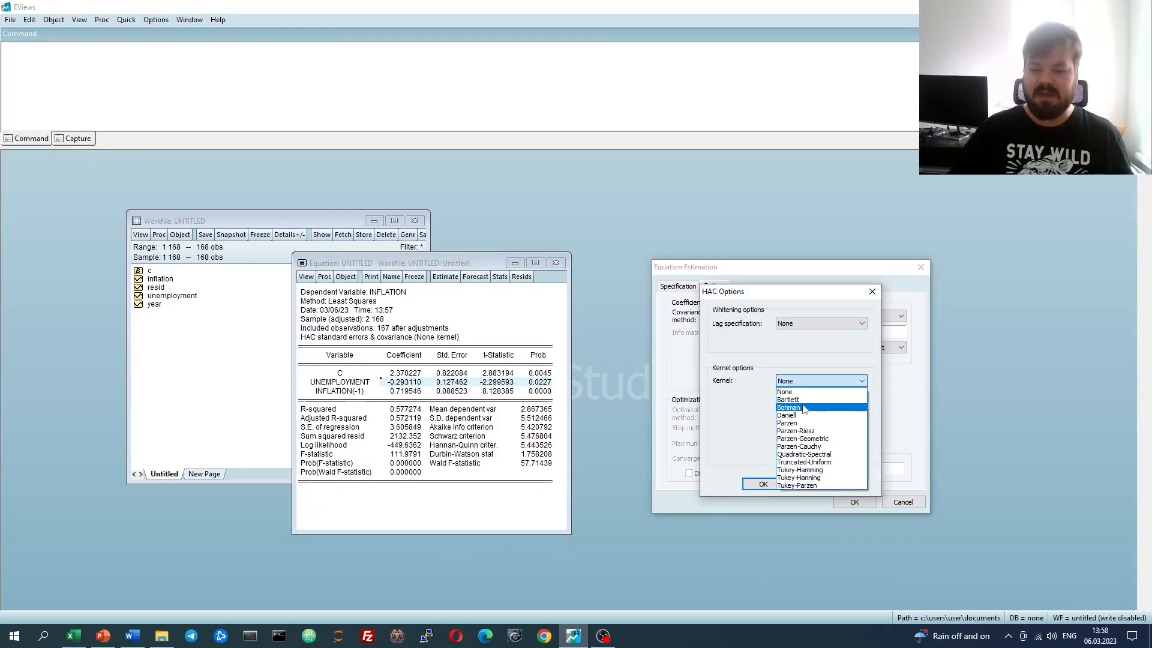
mouse_move(787, 399)
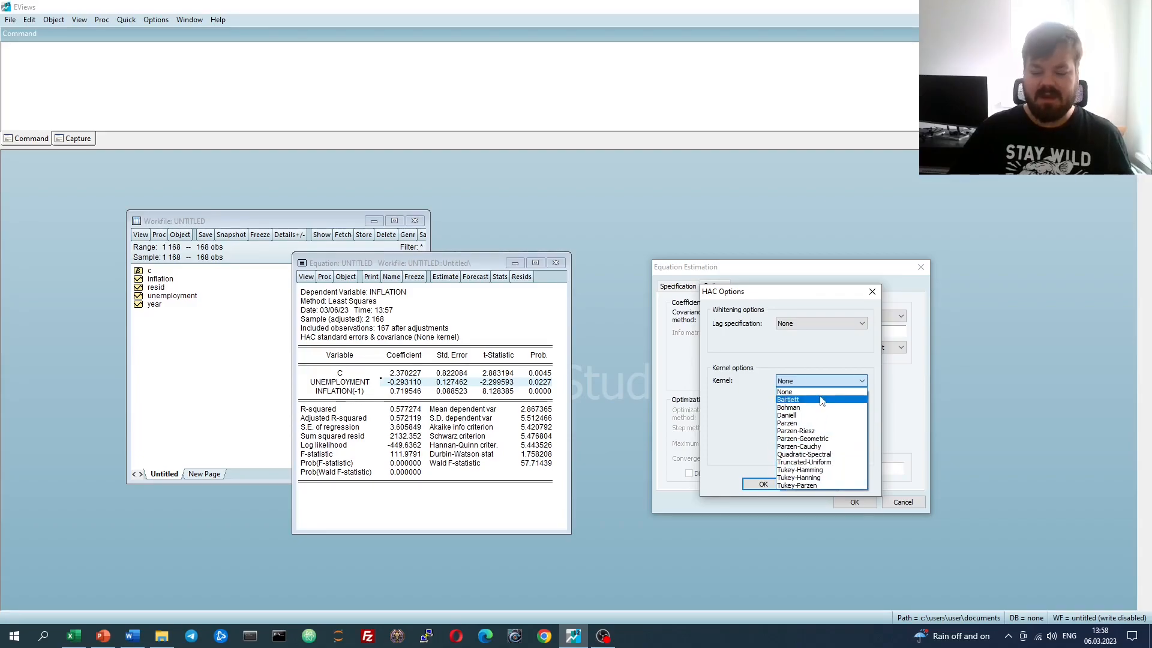
left_click(789, 407)
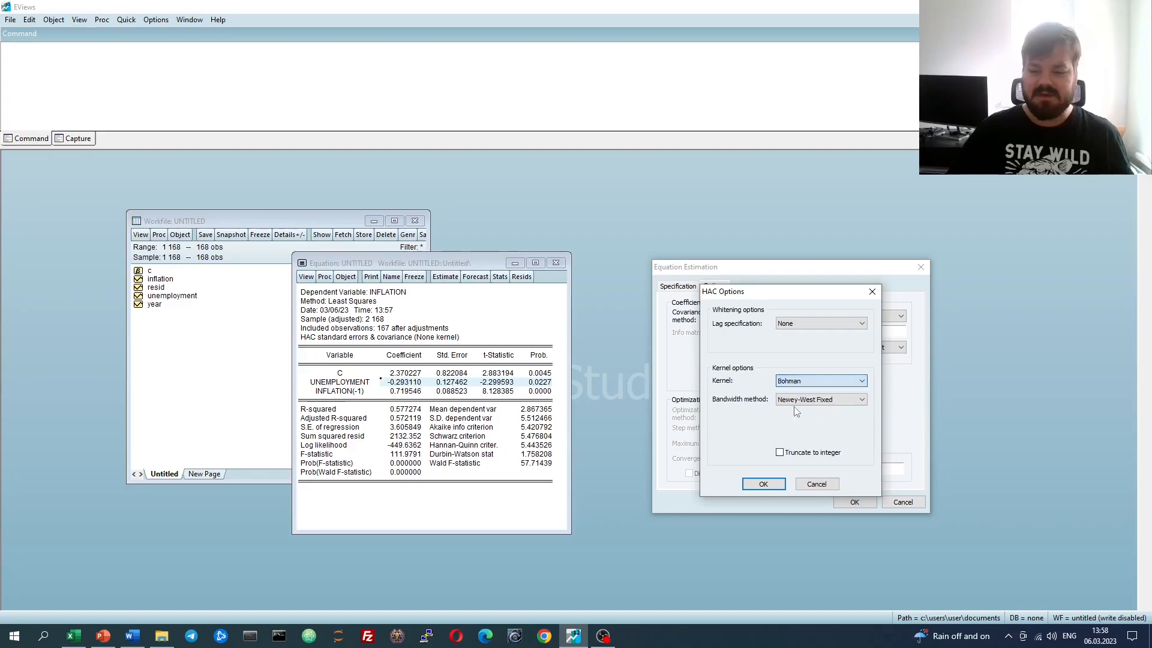
left_click(763, 484)
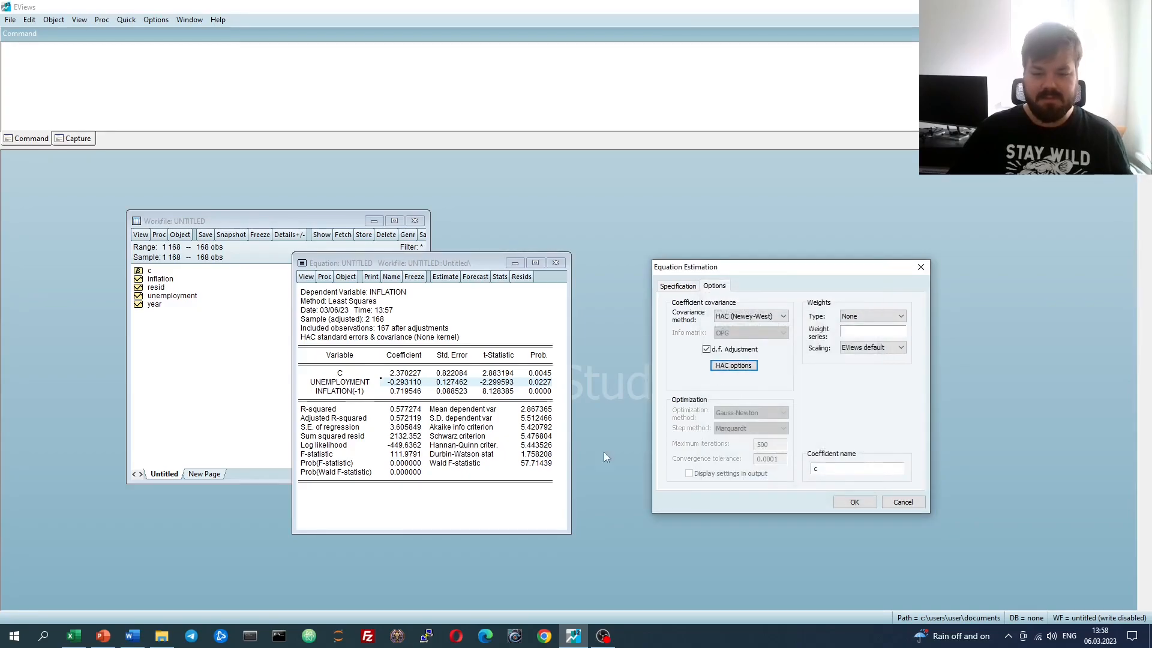
left_click(853, 501)
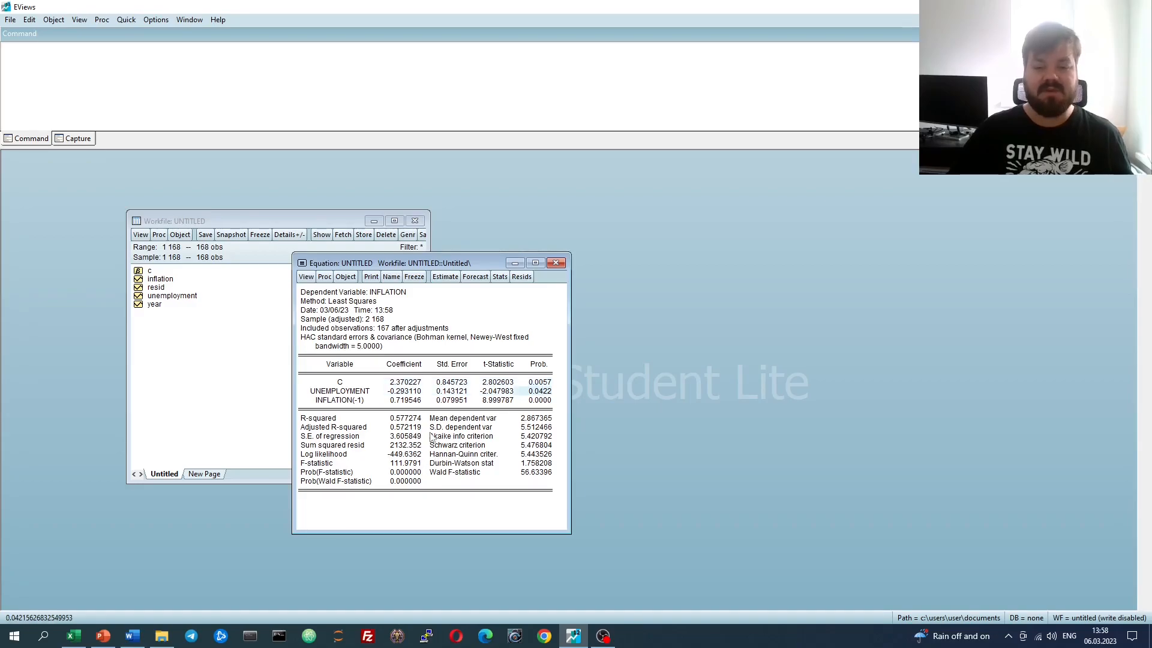
left_click(451, 399)
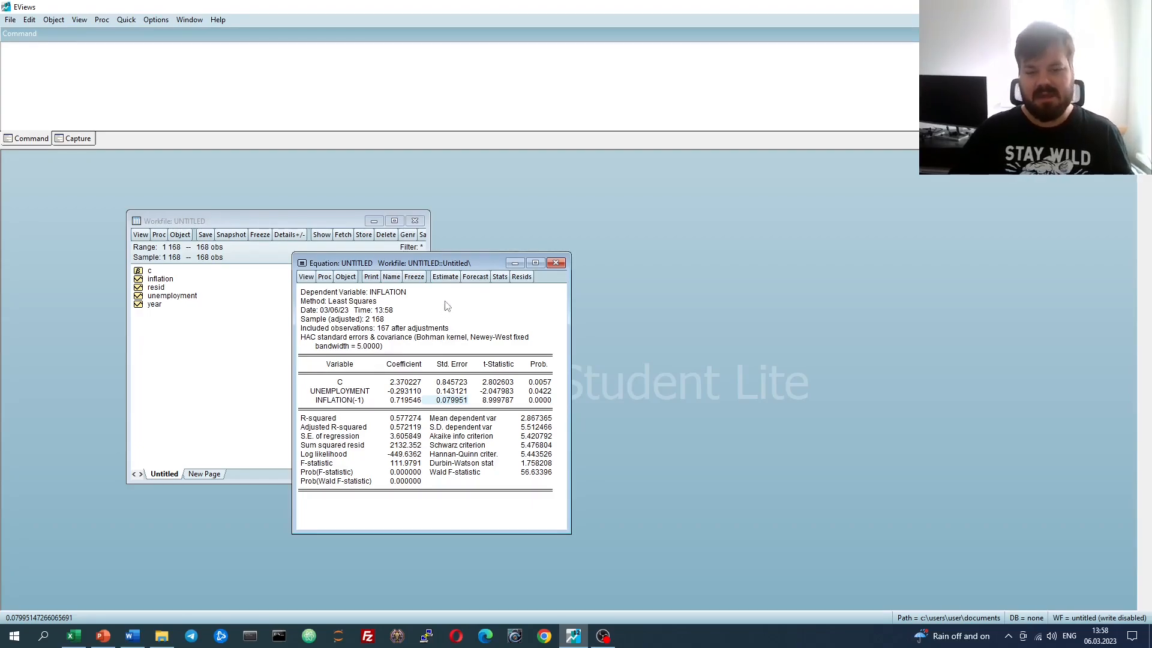
left_click(443, 275)
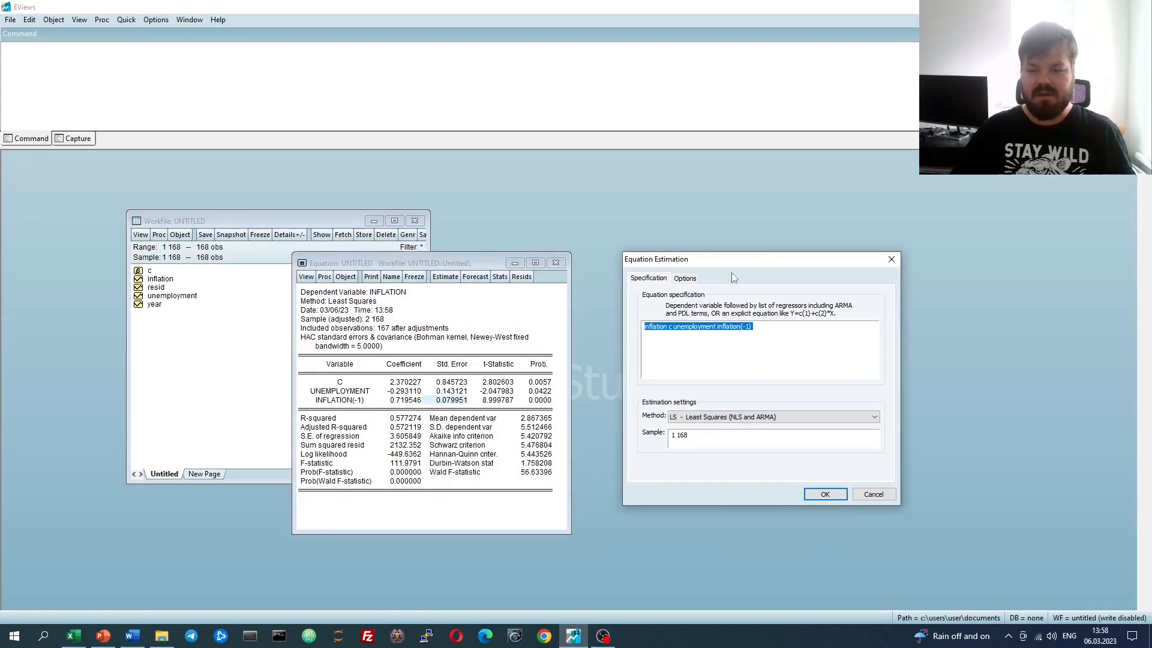
- Re-estimate with Cluster-robust covariance using unemployment as the cluster series, then reopen Estimate
left_click(685, 277)
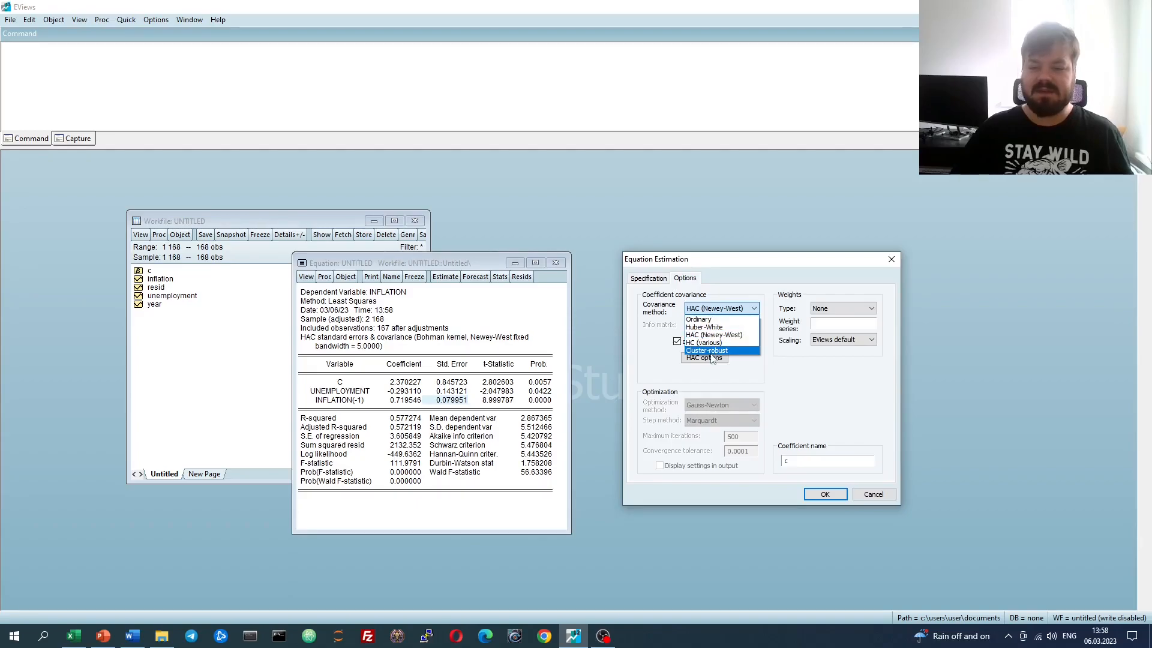
left_click(705, 350)
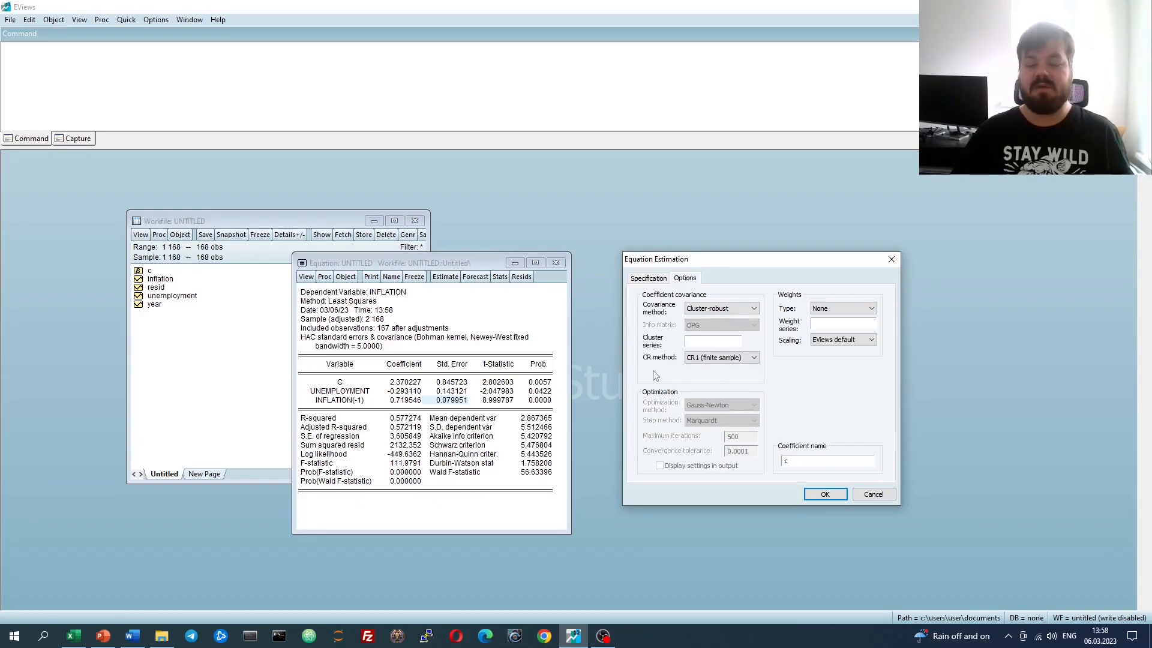
left_click(712, 339)
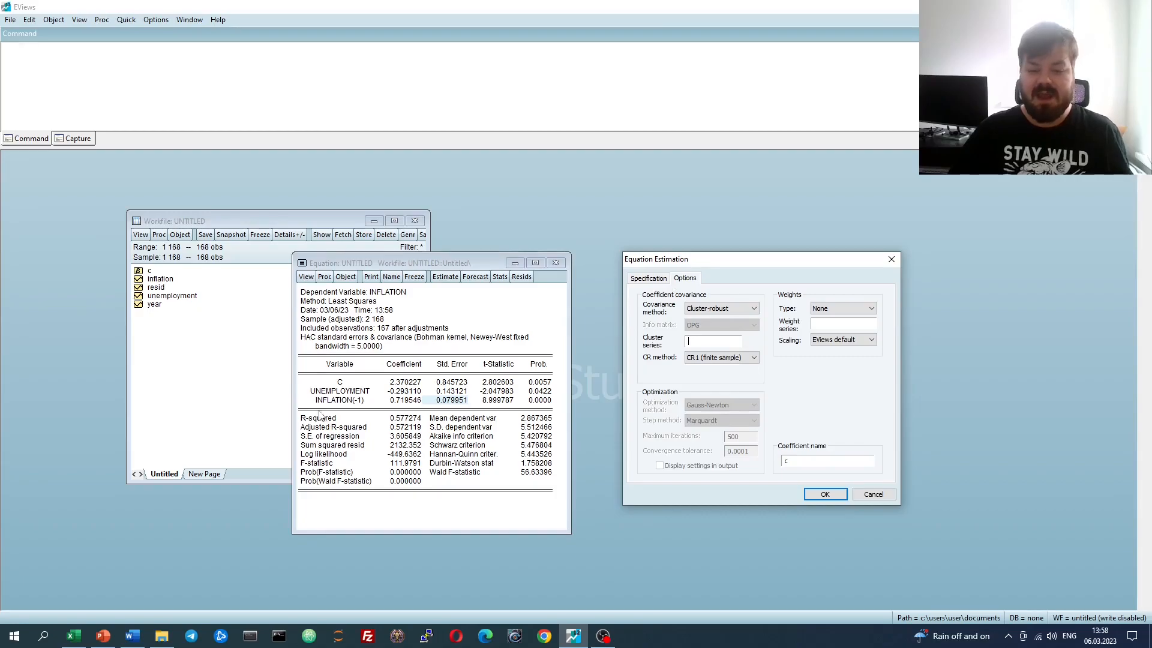
mouse_move(757, 342)
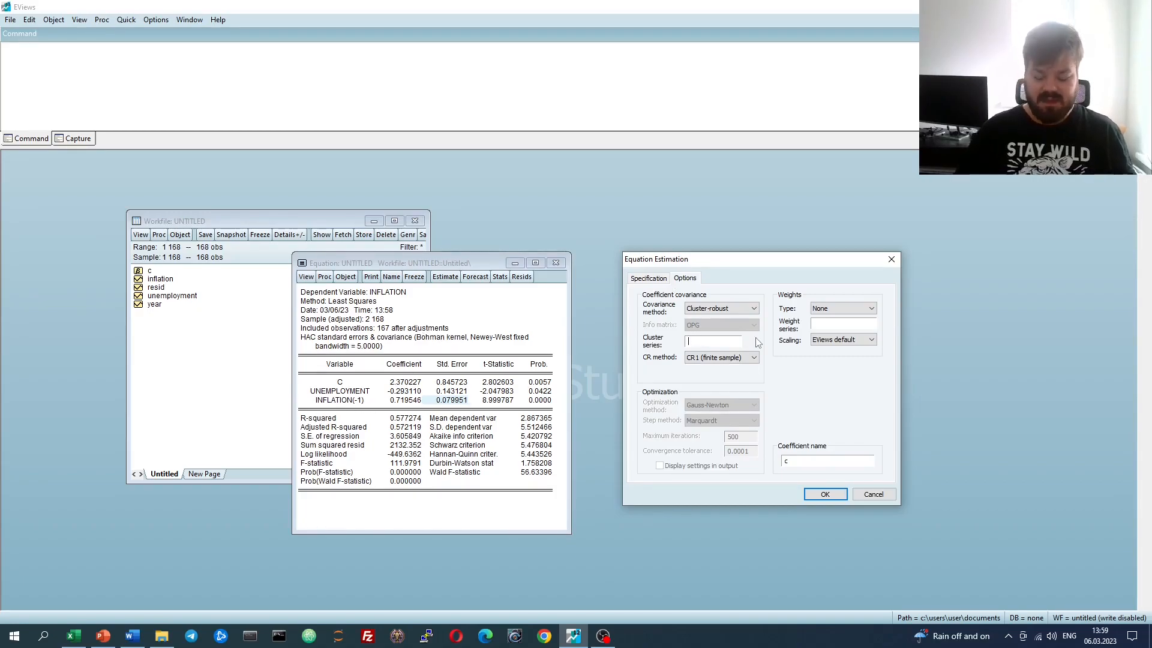
type("unemployment")
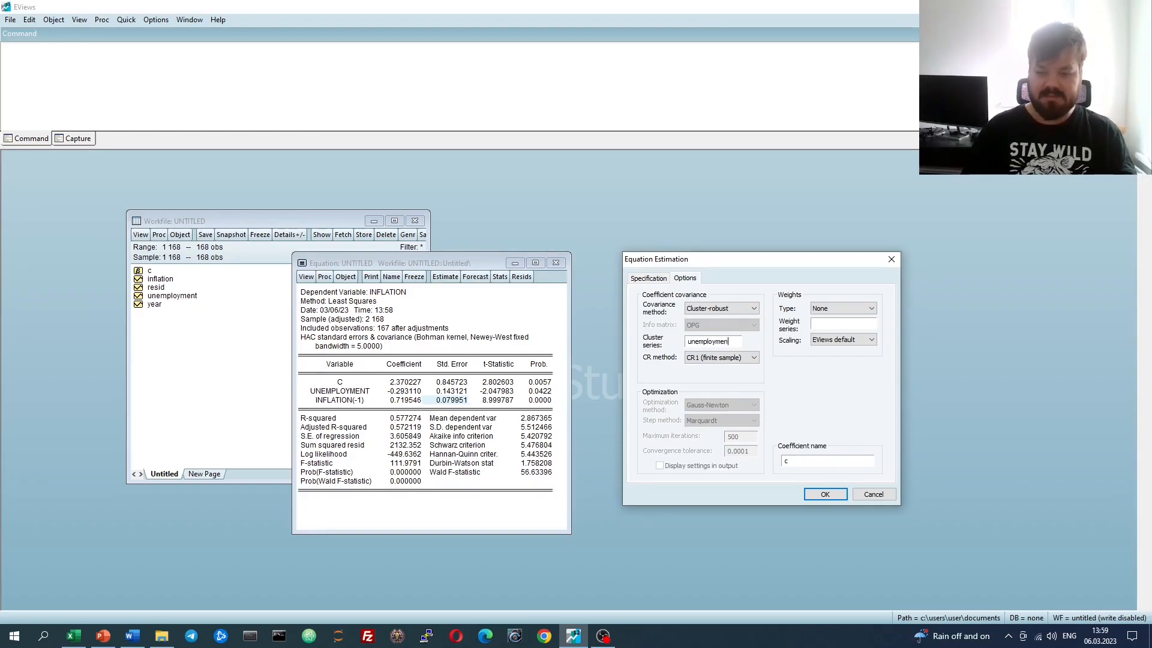
left_click(824, 493)
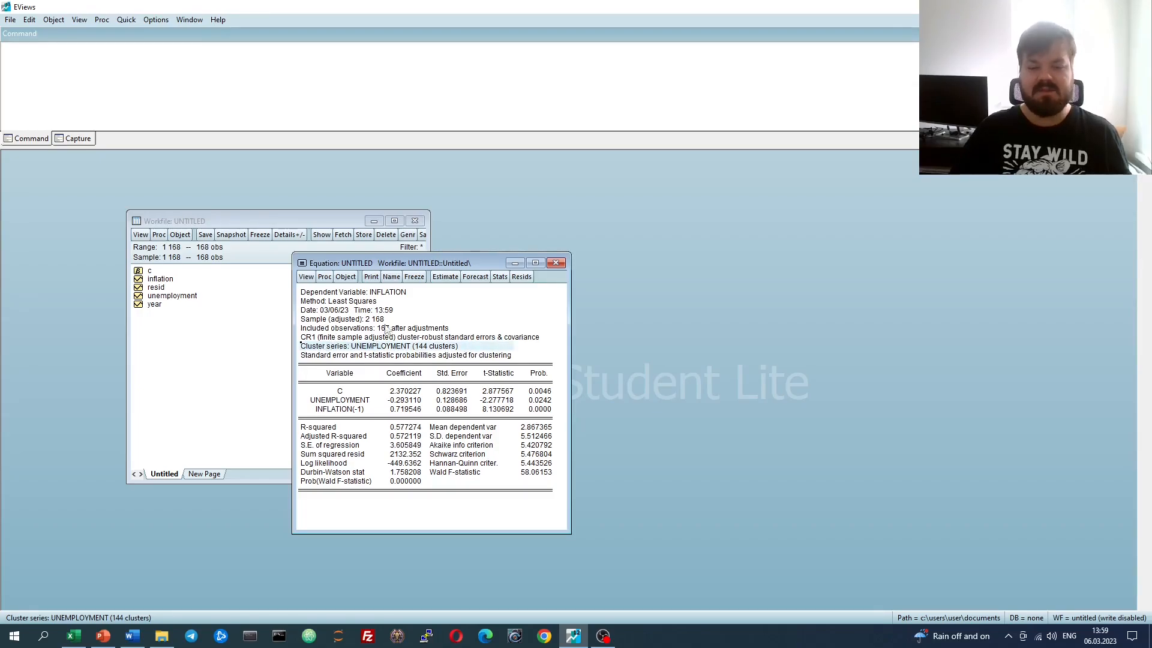
left_click(444, 277)
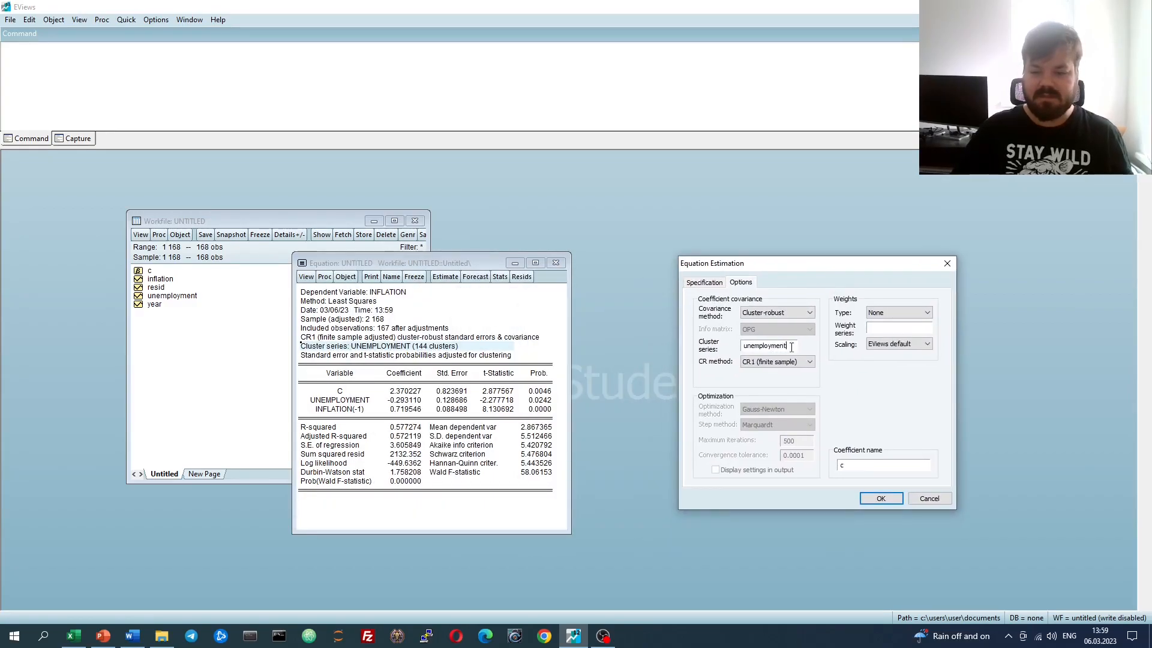
- Re-estimate with inflation(-1) as the cluster series, giving 151 clusters
type("inflation(-1")
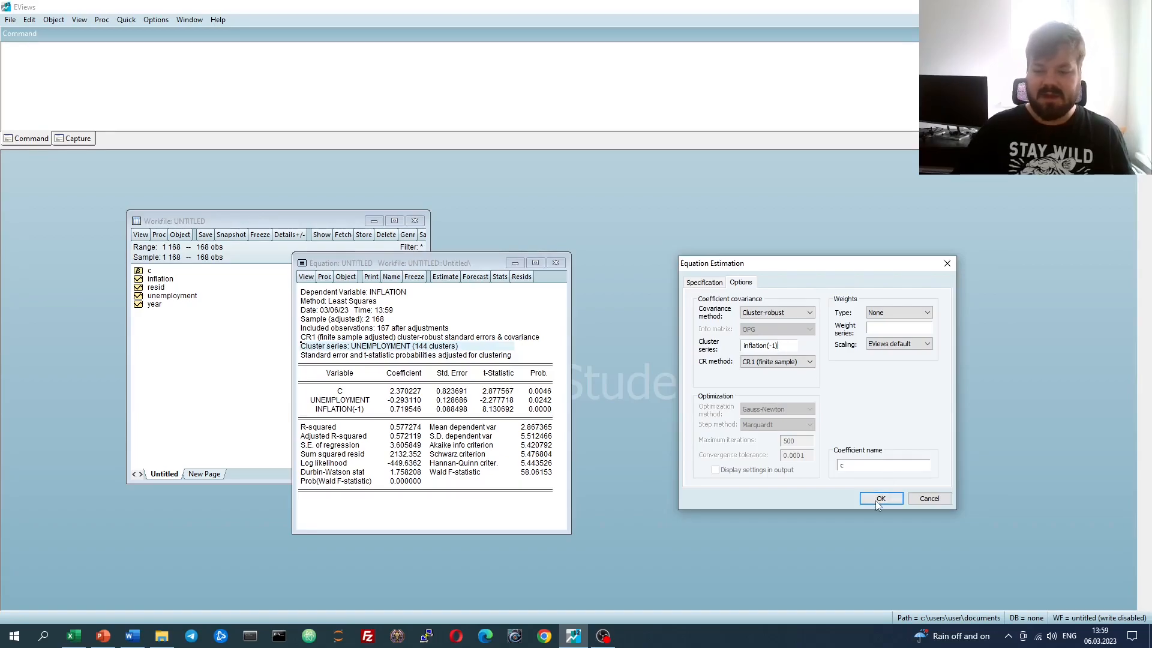
left_click(881, 498)
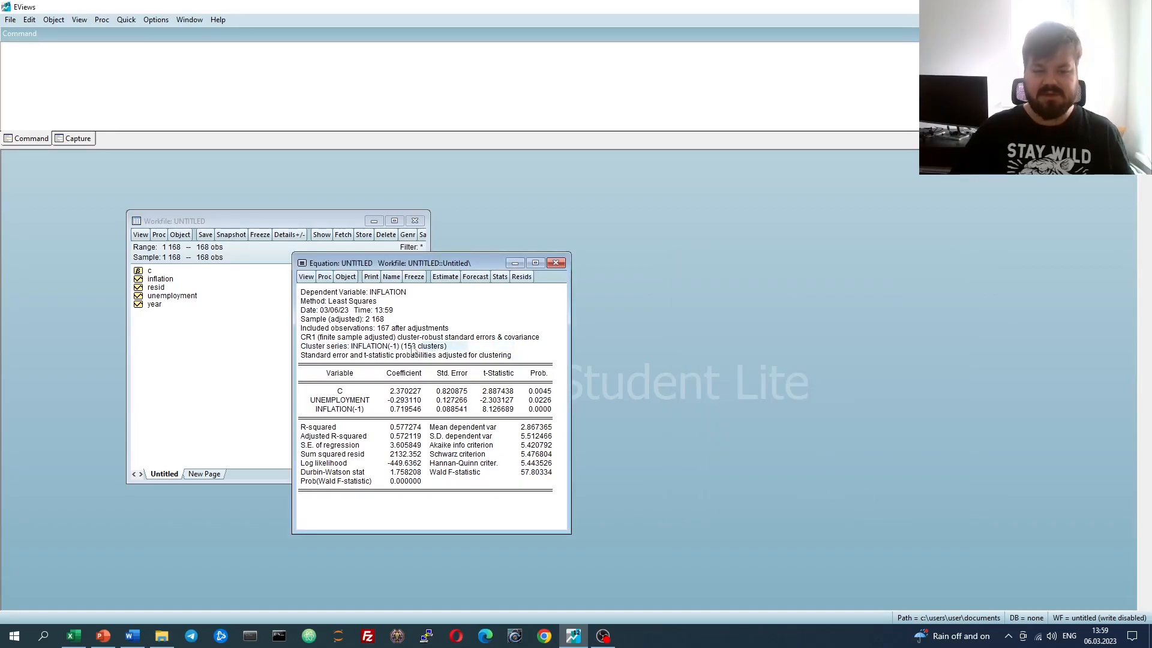